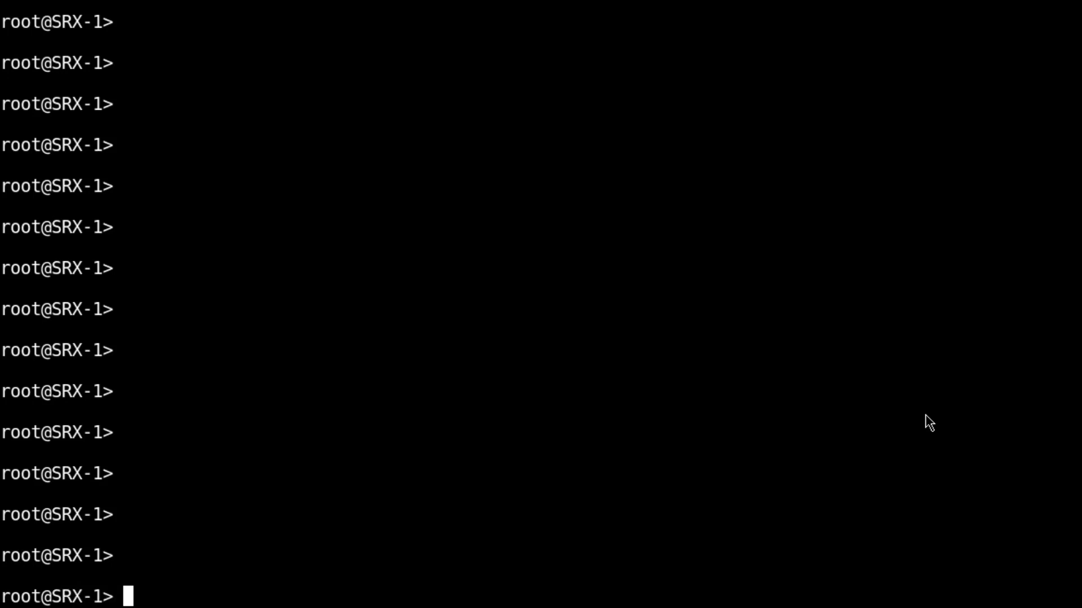
# Create streaming policy ETI-policy permitting HTTP with log notifications under services security-metadata-streaming
pyautogui.write('configure')
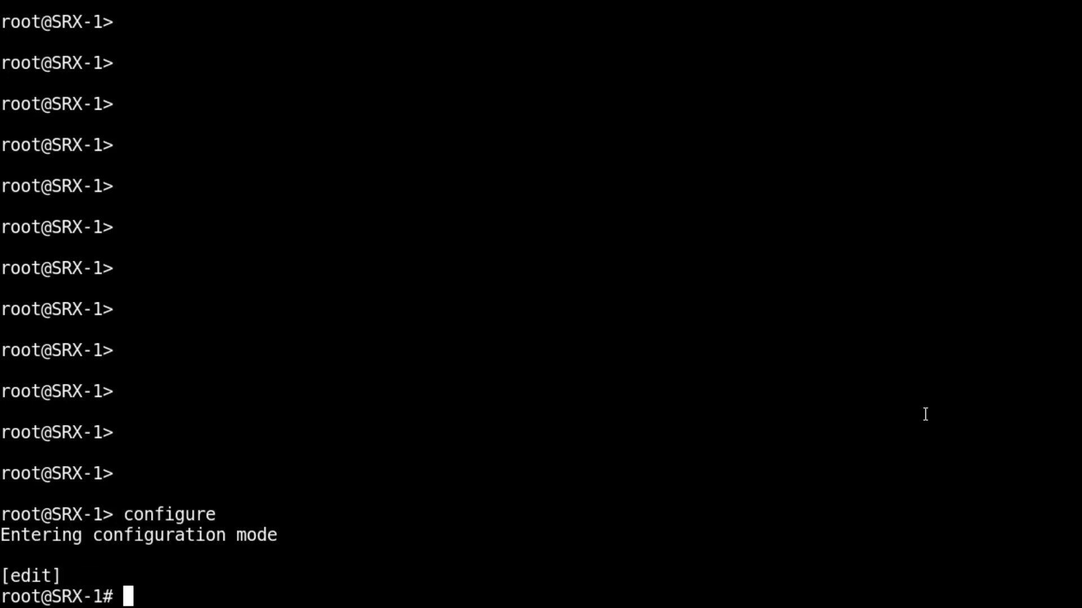
pyautogui.write('edit services')
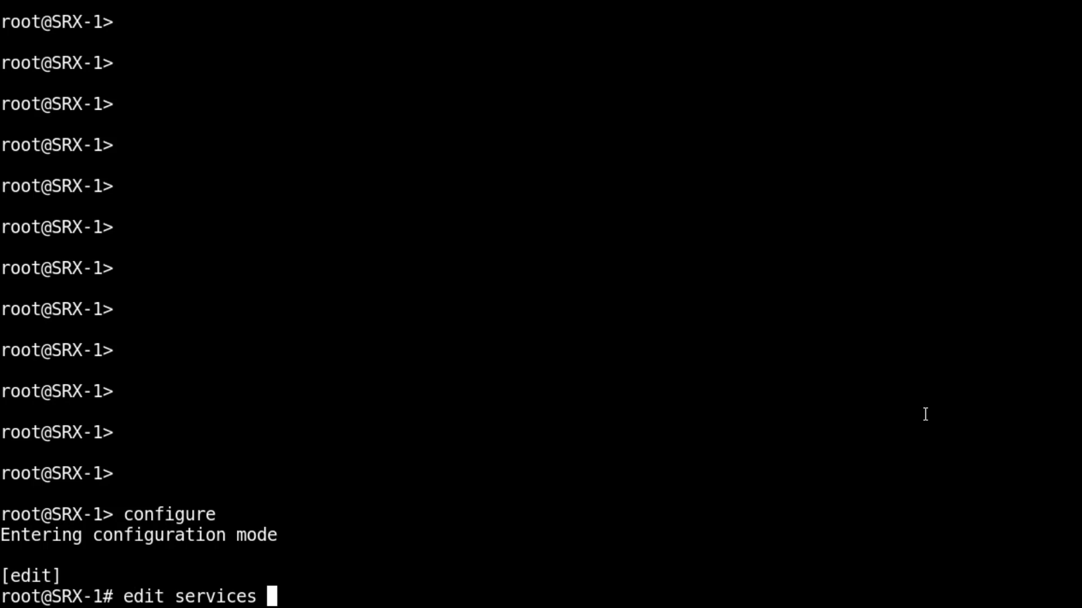
pyautogui.write('security-metadata-streaming')
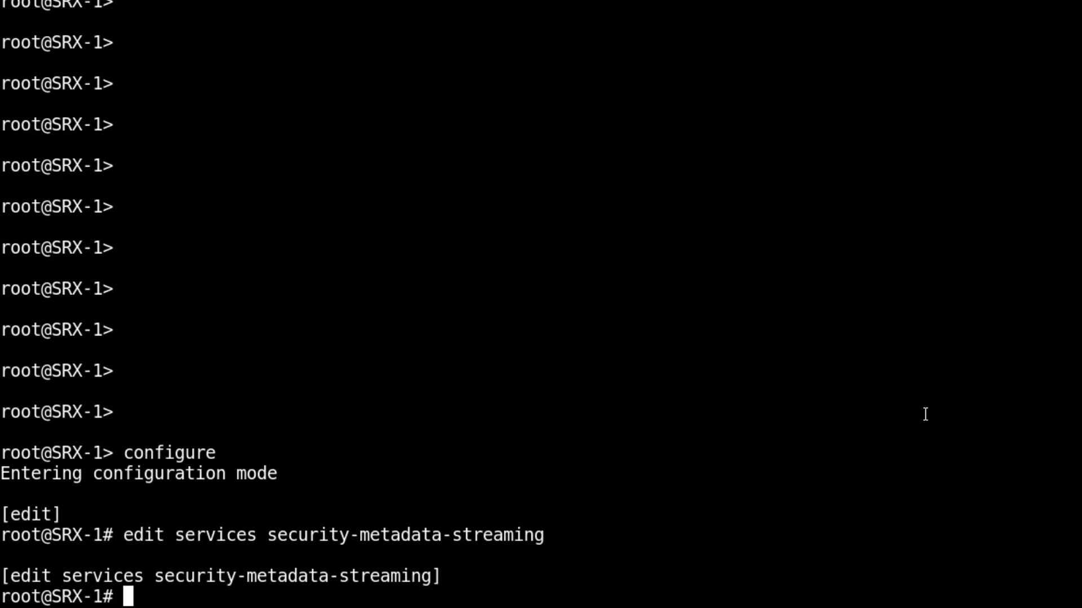
pyautogui.write('set policy ETI')
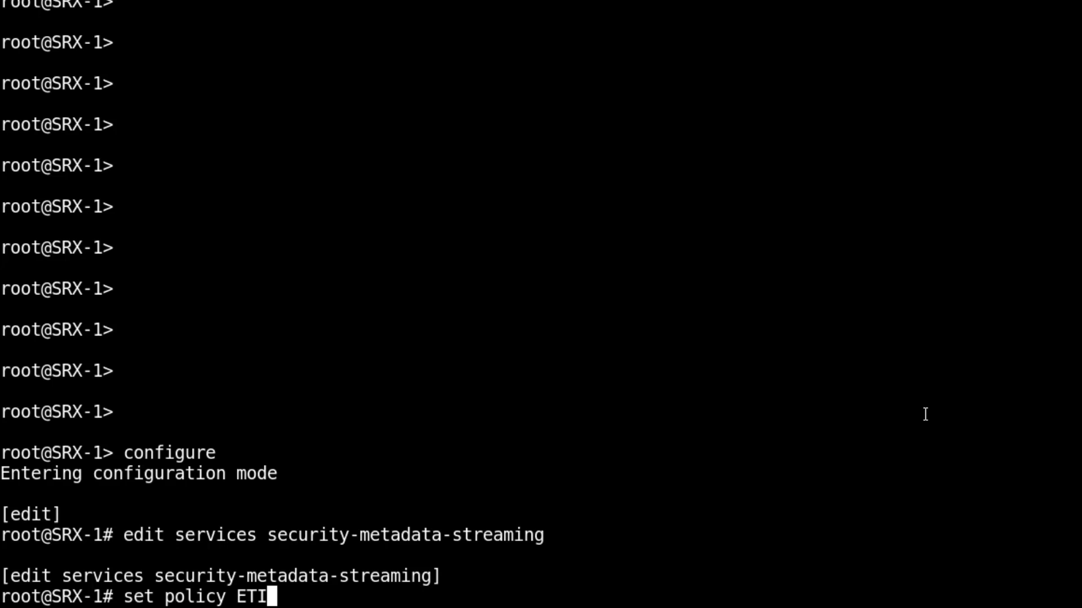
pyautogui.write('-policy')
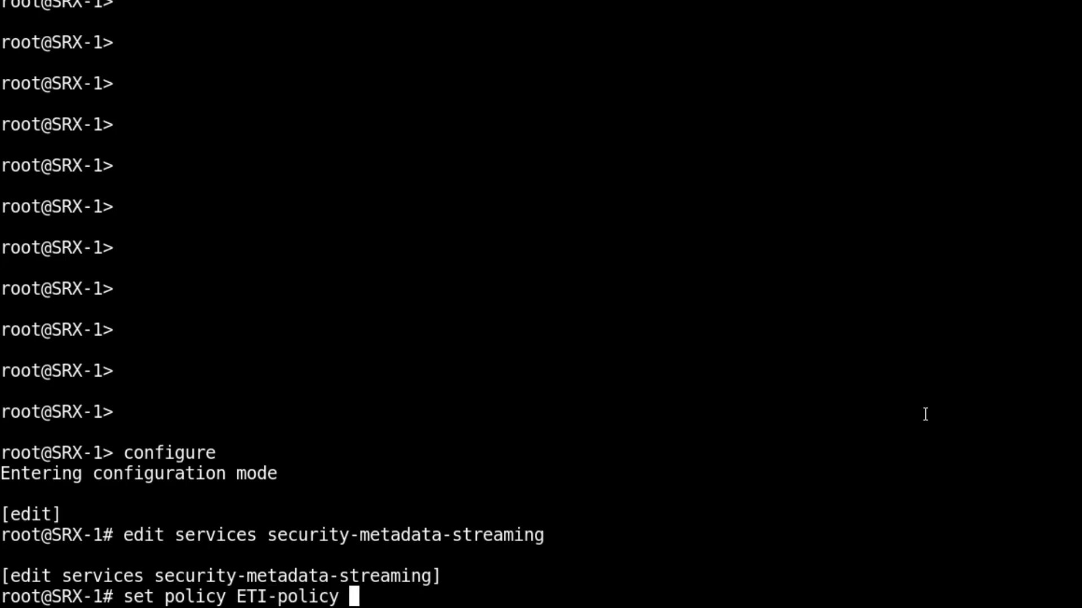
pyautogui.write('?')
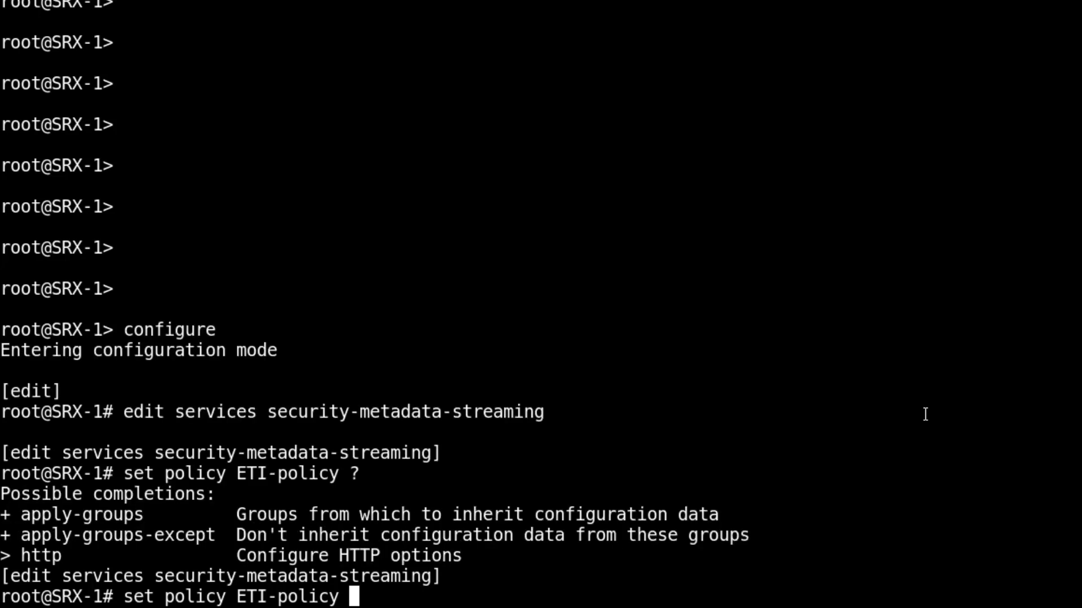
pyautogui.write('http')
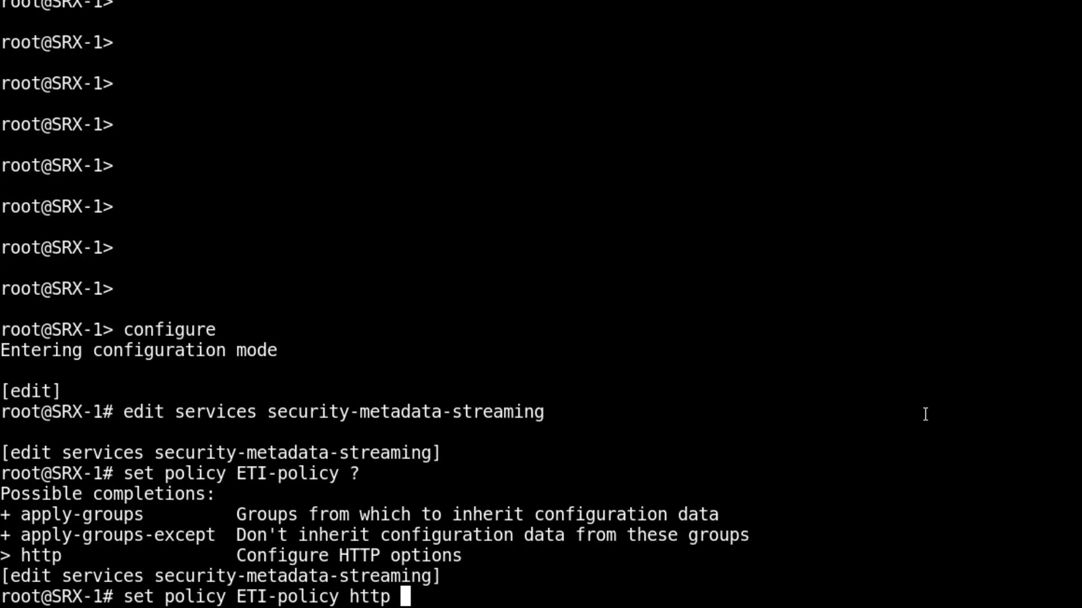
pyautogui.write('action ?')
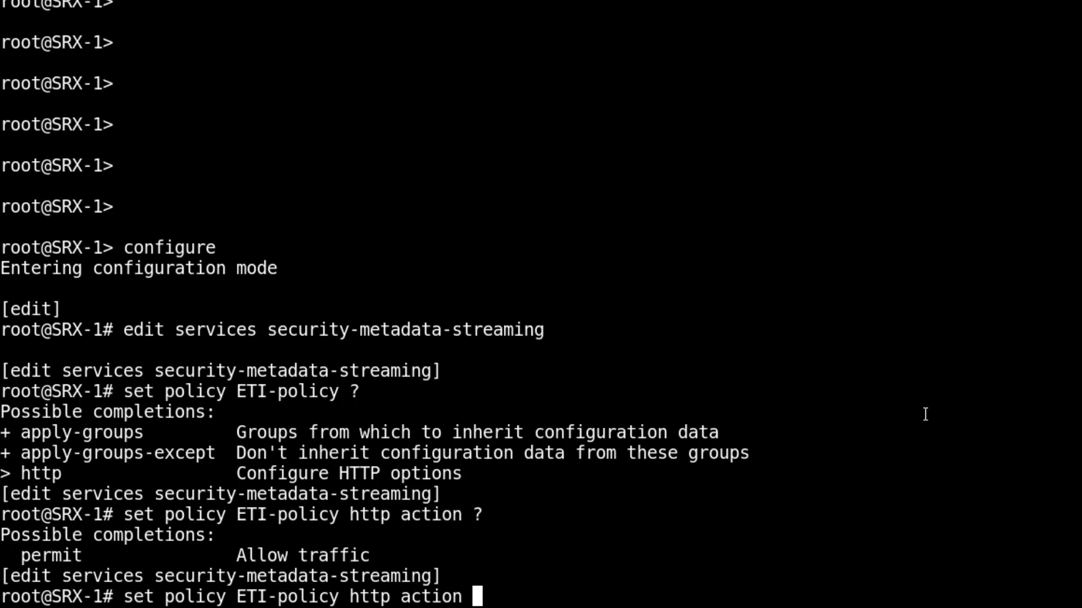
pyautogui.write('permit')
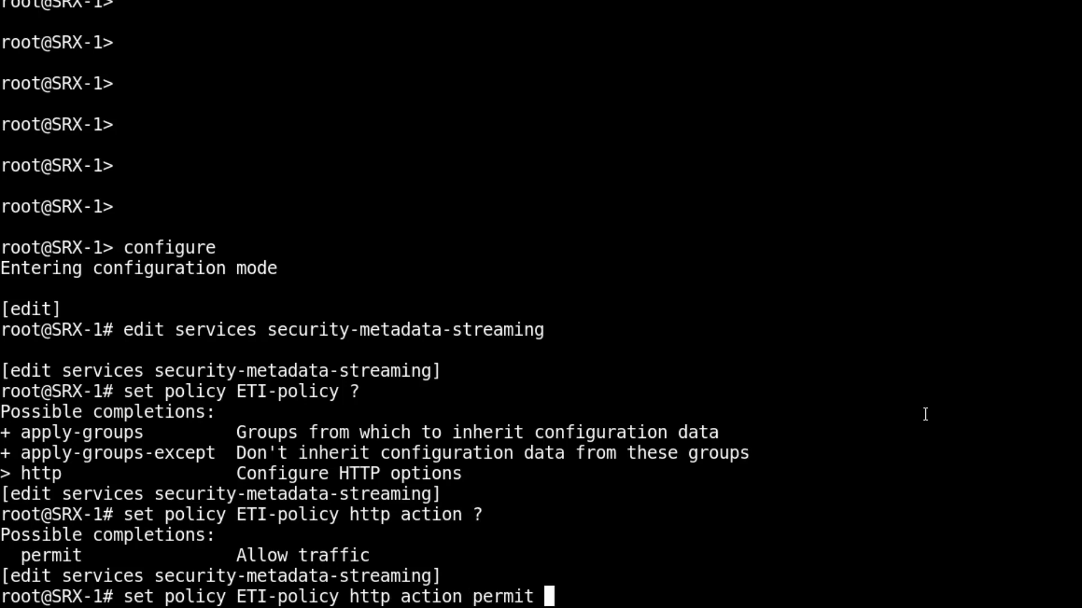
pyautogui.write('notification ?')
pyautogui.write('show')
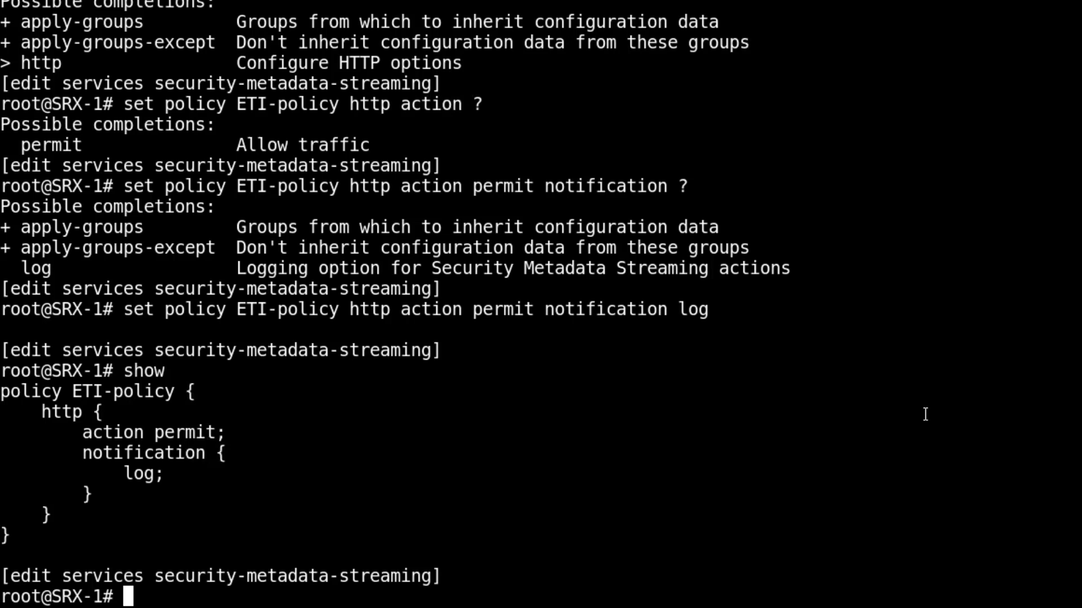
# Set ETI-policy as the metadata streaming policy for IoT trust to IoT untrust traffic
pyautogui.write('top edit')
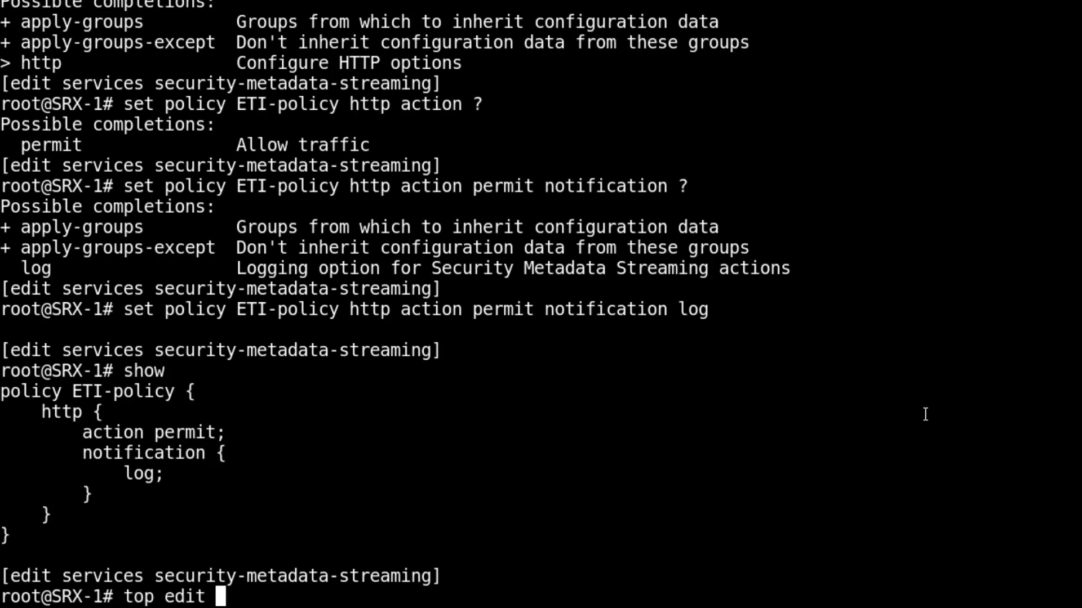
pyautogui.write('security policies from-zone')
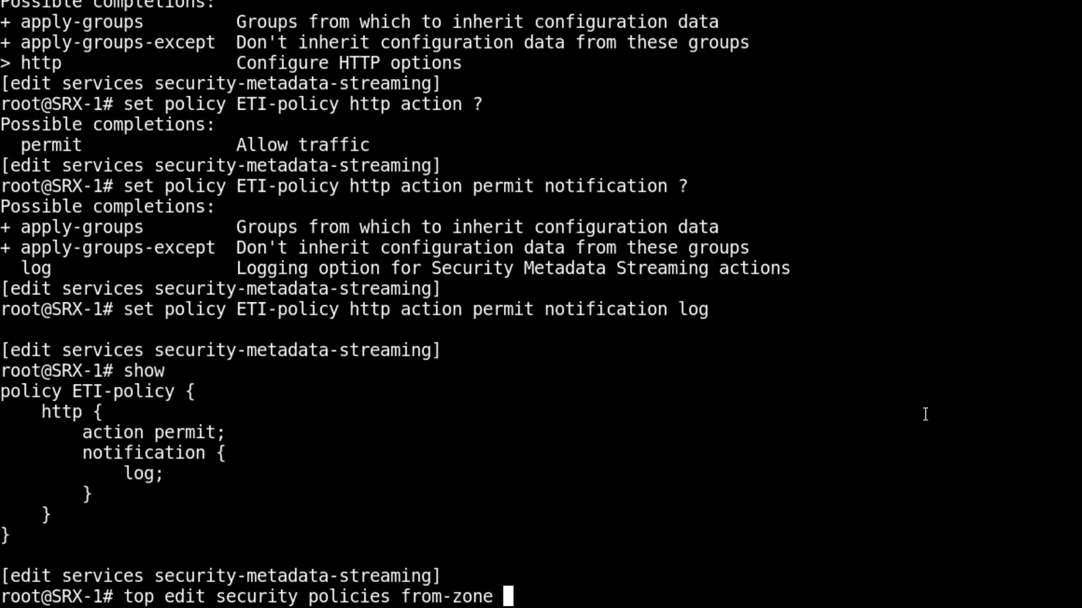
pyautogui.write('IoT')
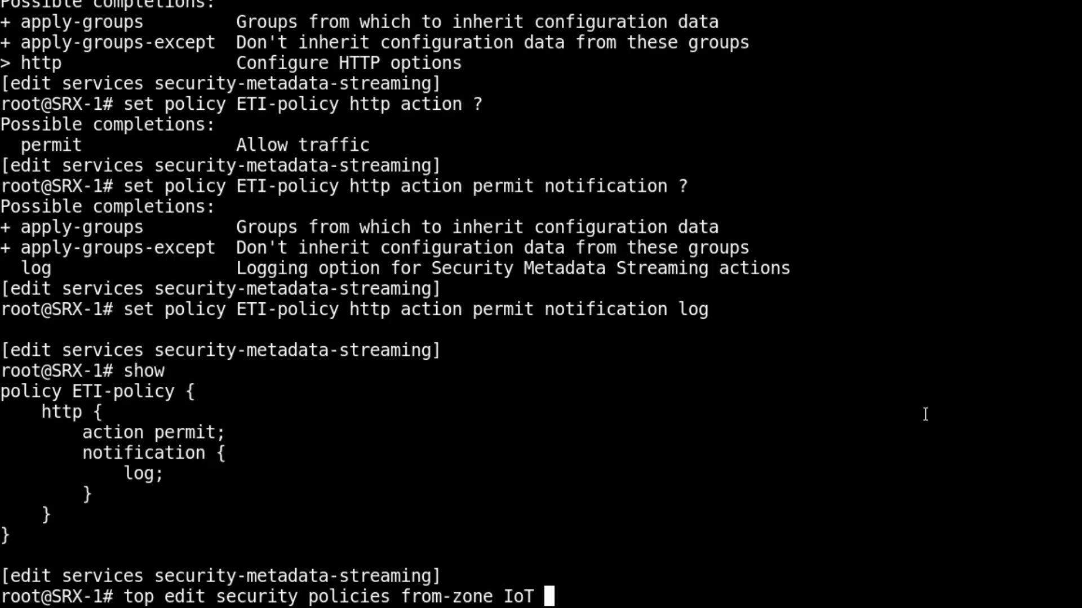
pyautogui.write('trust to-zone IoT untrust')
pyautogui.write('set')
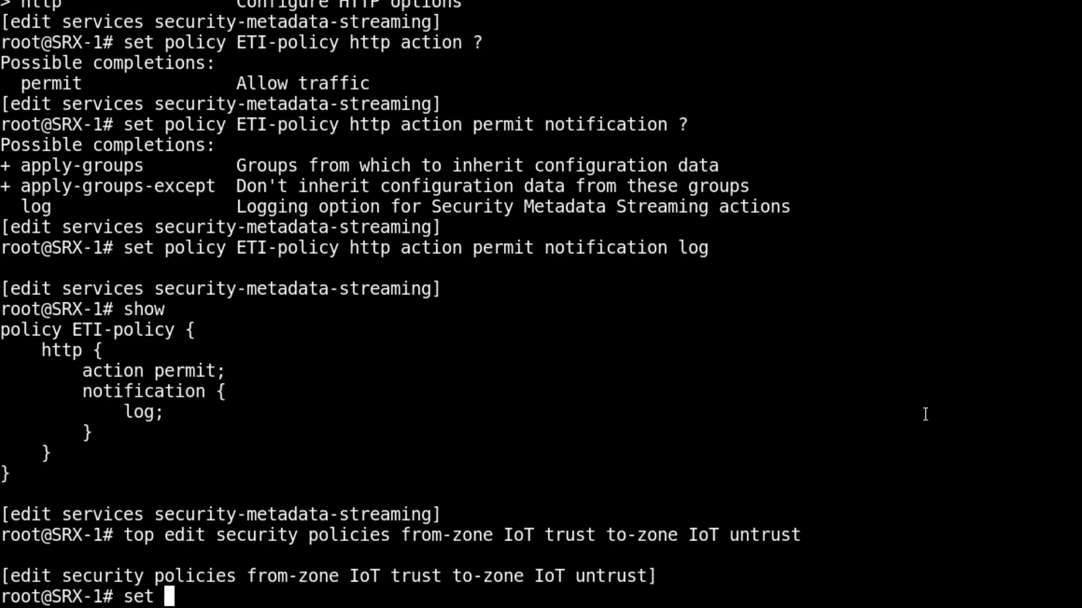
pyautogui.write('application-services')
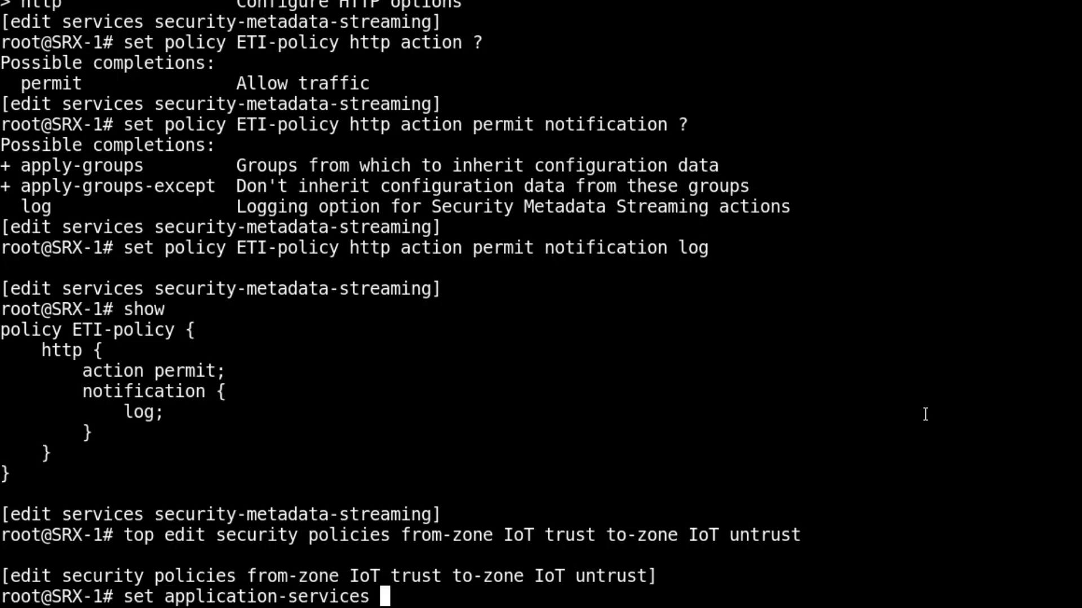
pyautogui.write('security-metadata-streaming-policy')
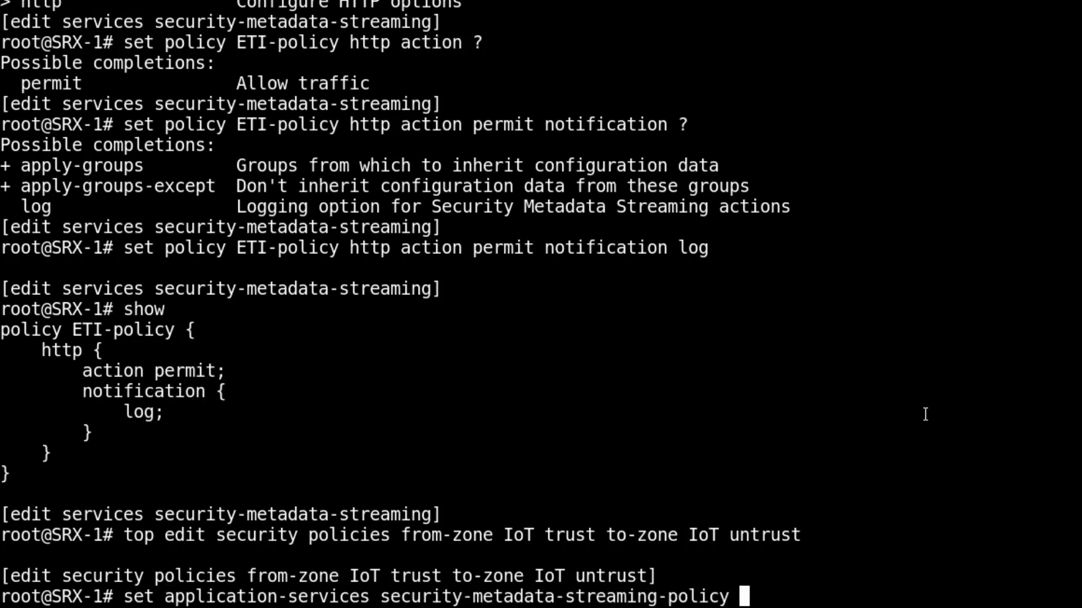
pyautogui.write('ETI-policy')
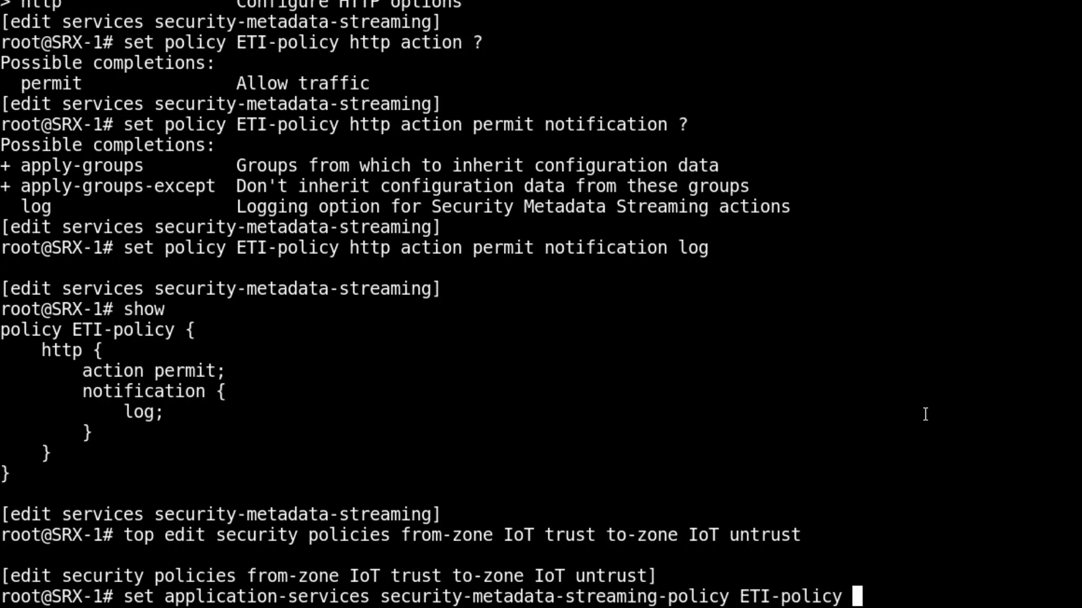
pyautogui.press('enter')
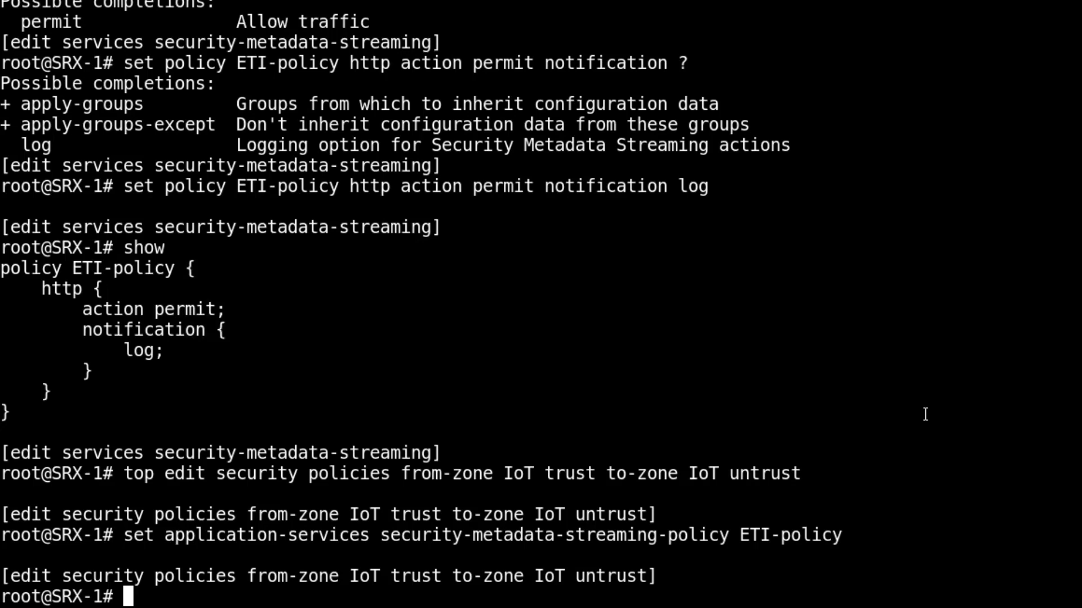
# Edit ETI-sec-policy to match any source, destination, application and dynamic application
pyautogui.write('edit policy')
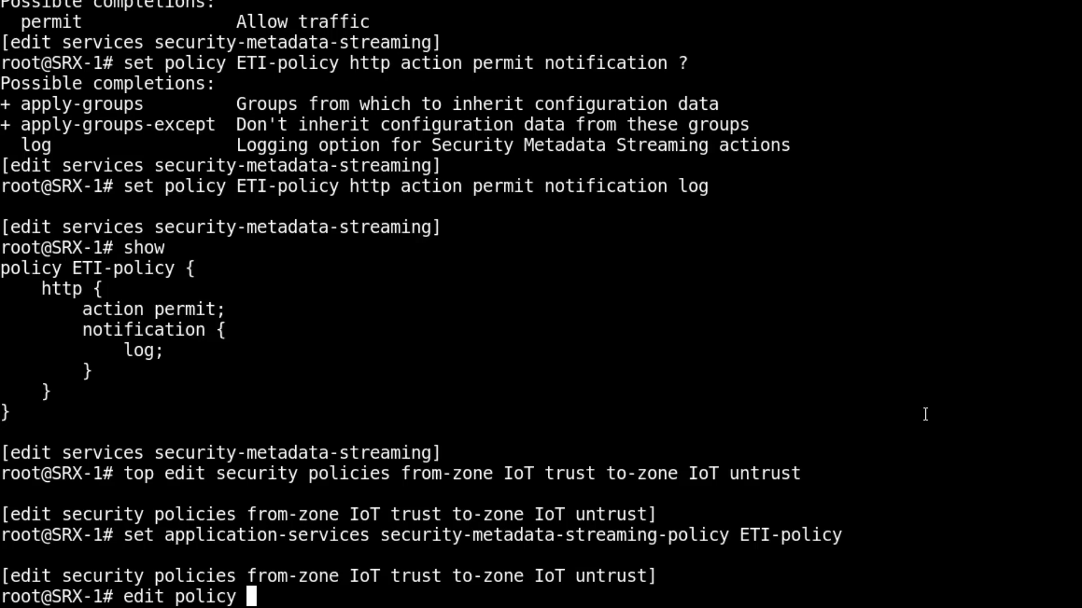
pyautogui.write('ETI')
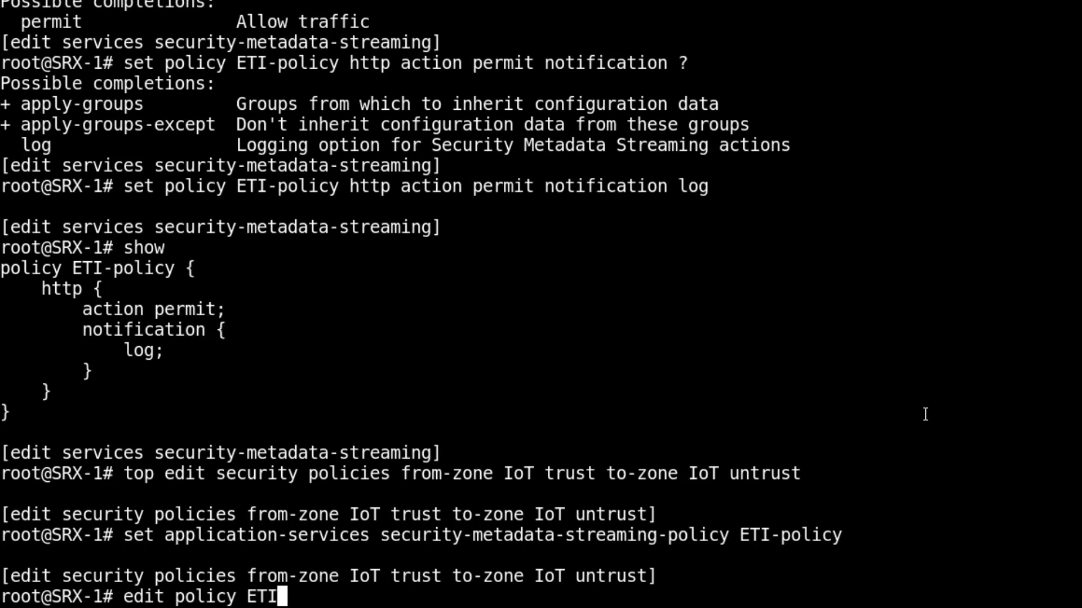
pyautogui.write('-sec-policy')
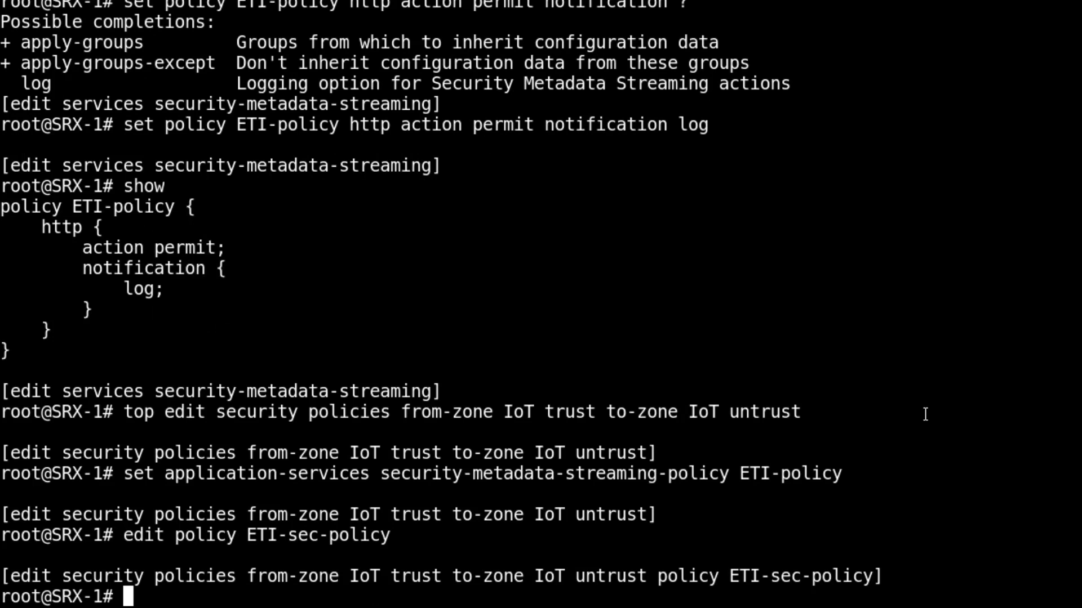
pyautogui.write('set match')
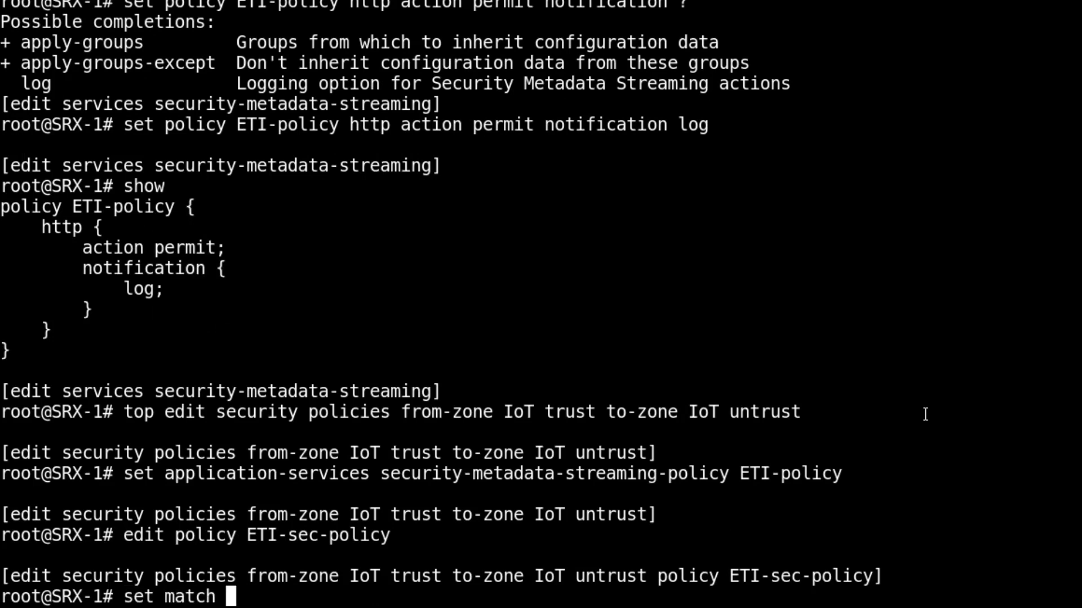
pyautogui.write('source-')
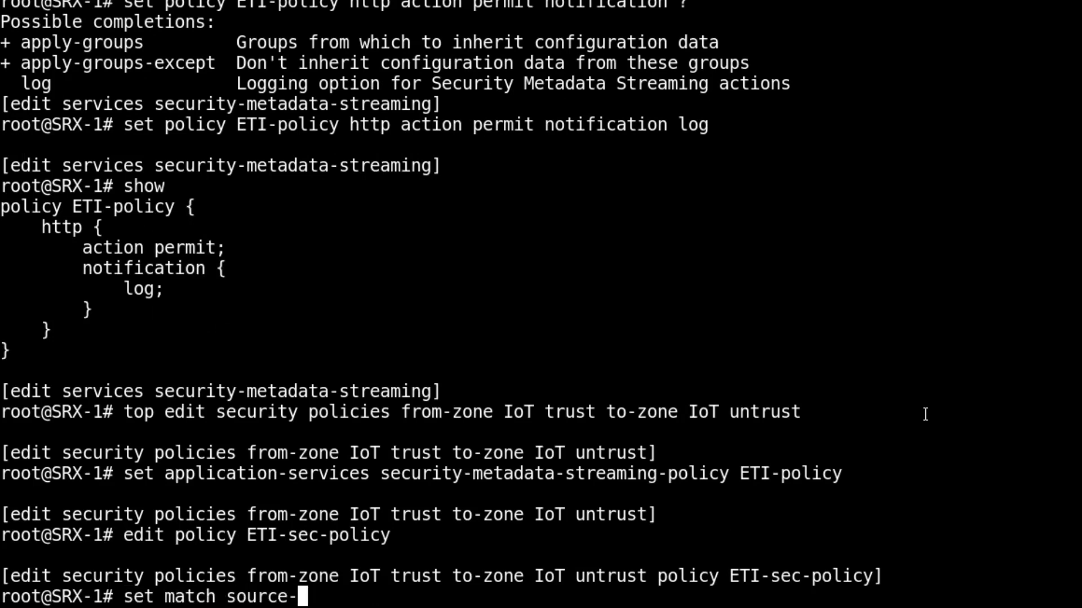
pyautogui.write('address')
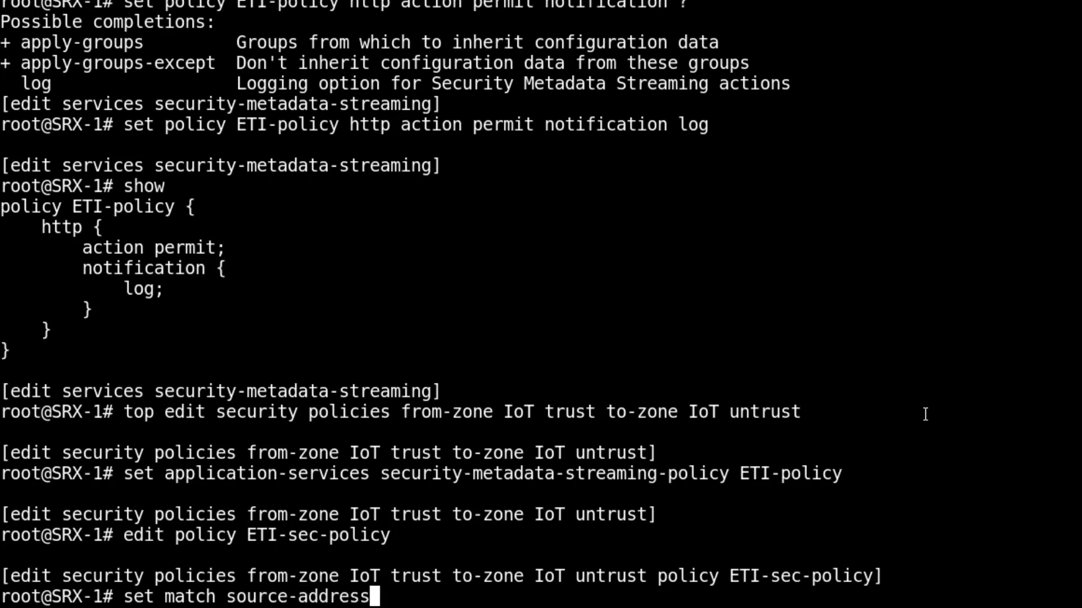
pyautogui.write('any')
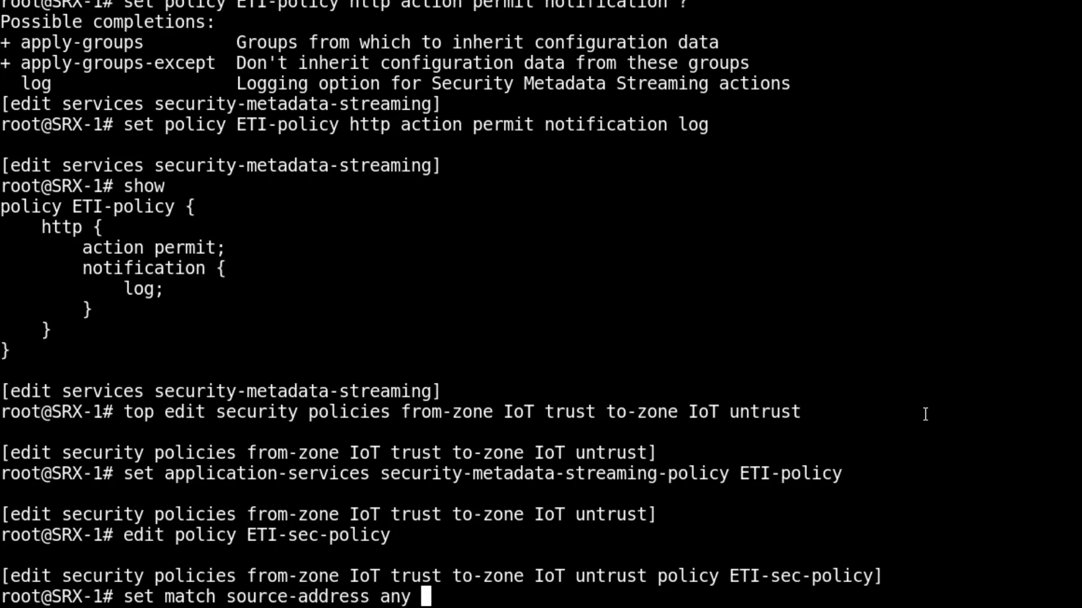
pyautogui.write('destination-address any')
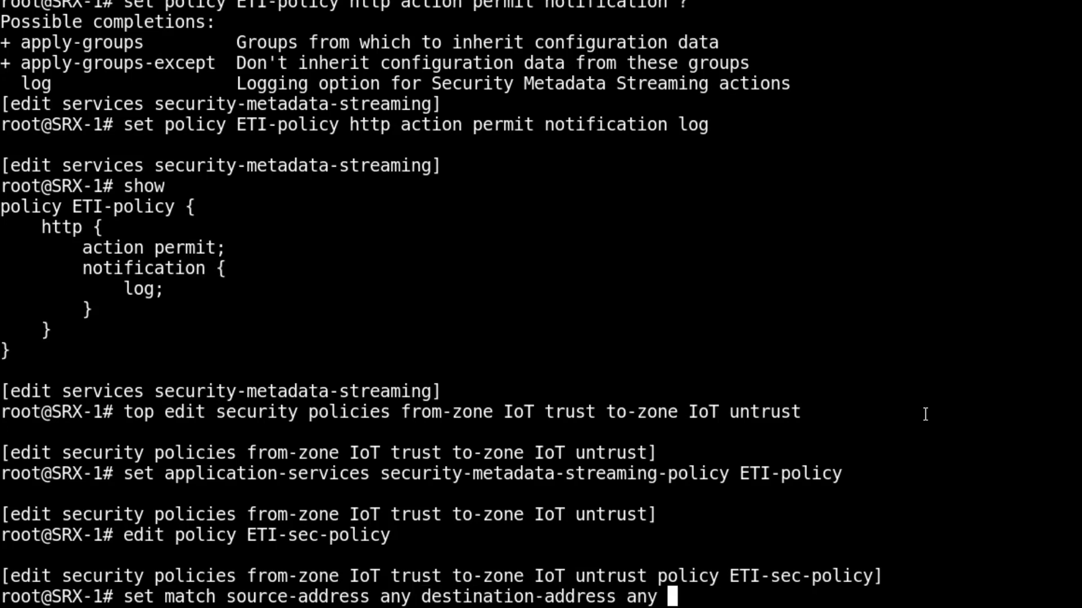
pyautogui.write('application any dynamic-application a')
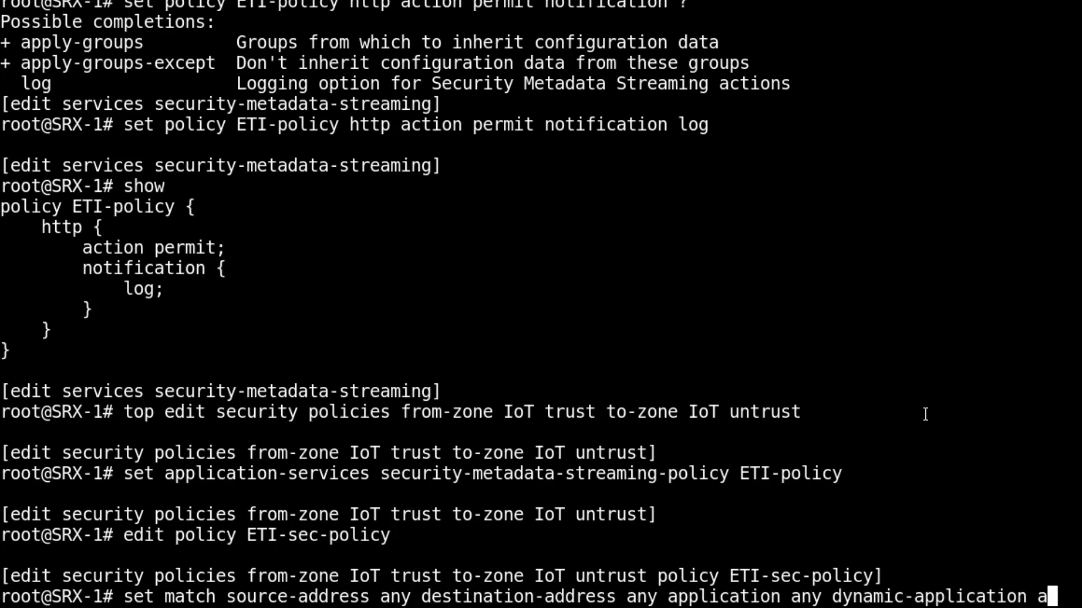
# Permit traffic with SkyATP-default-log-only anti-malware and ATP security-intelligence policies, then show it
pyautogui.write('set then')
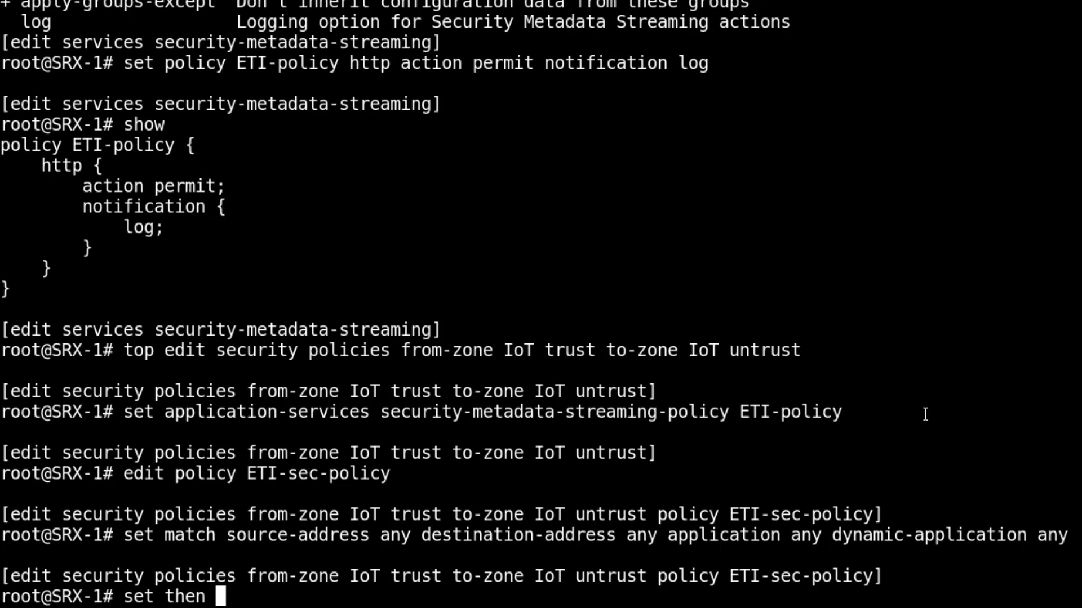
pyautogui.write('permit')
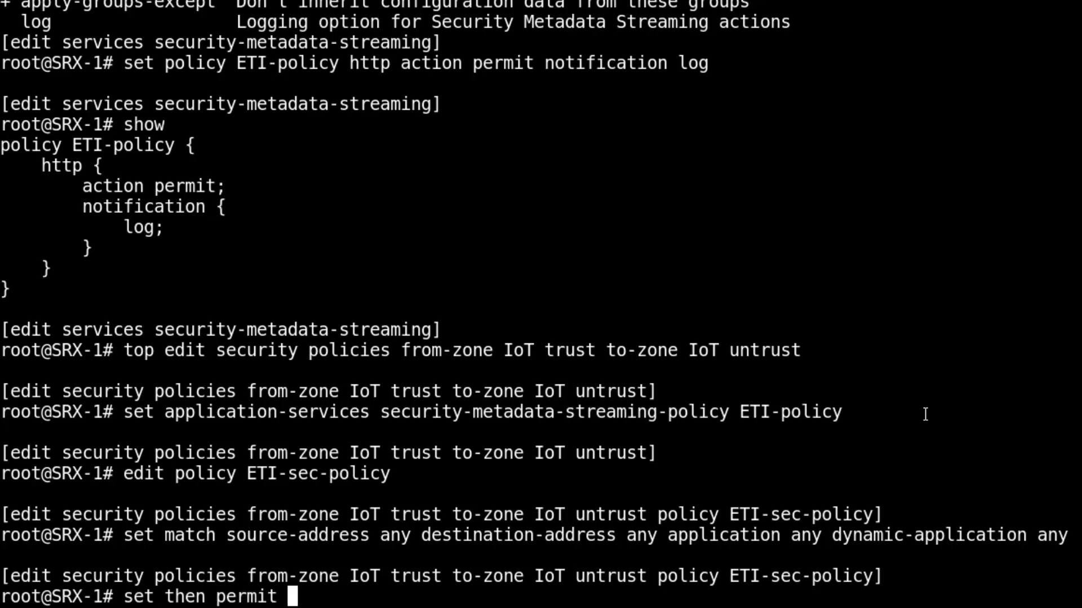
pyautogui.write('application-services')
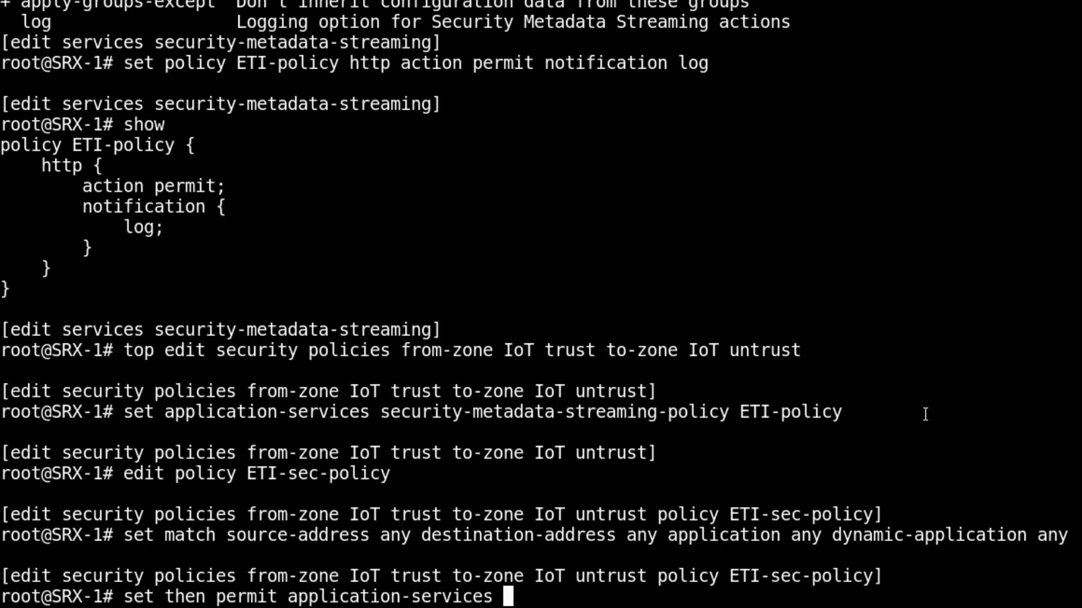
pyautogui.write('advanced-anti-malware-policy')
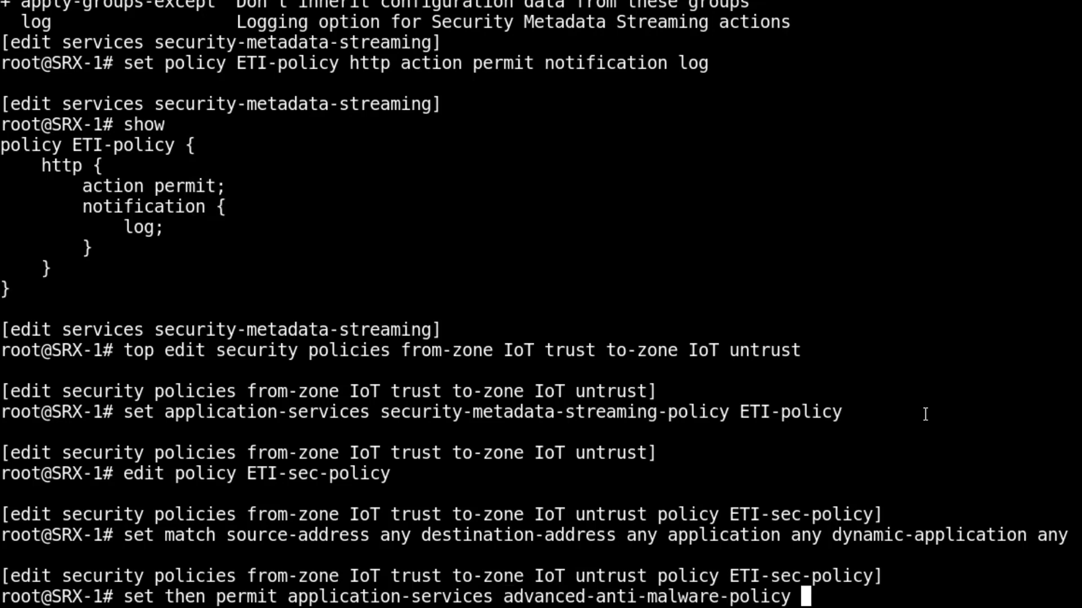
pyautogui.write('S')
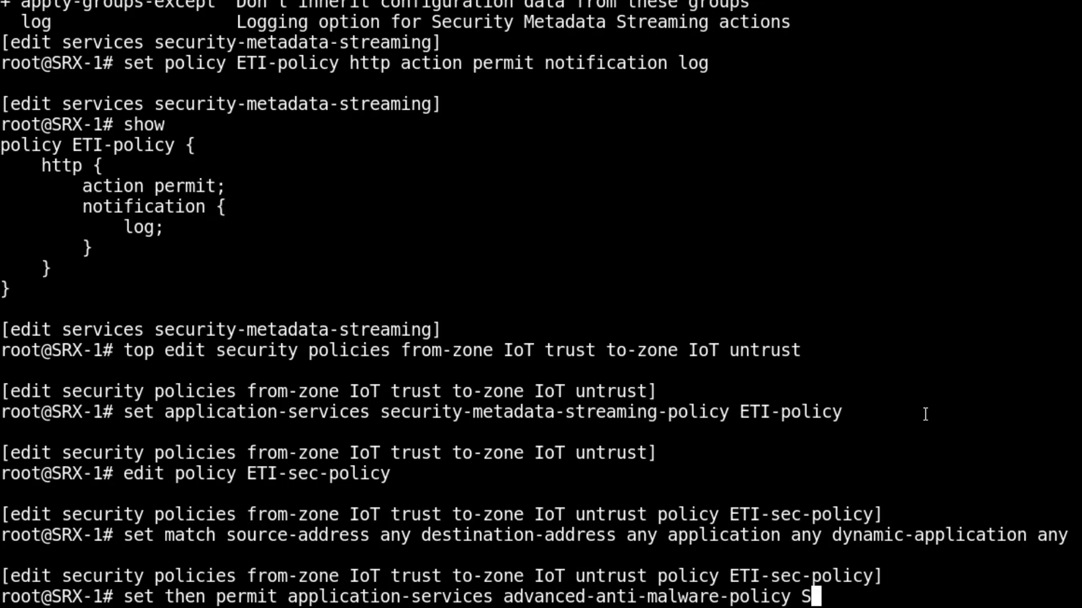
pyautogui.write('kyATP-default-log-only')
pyautogui.write('set then')
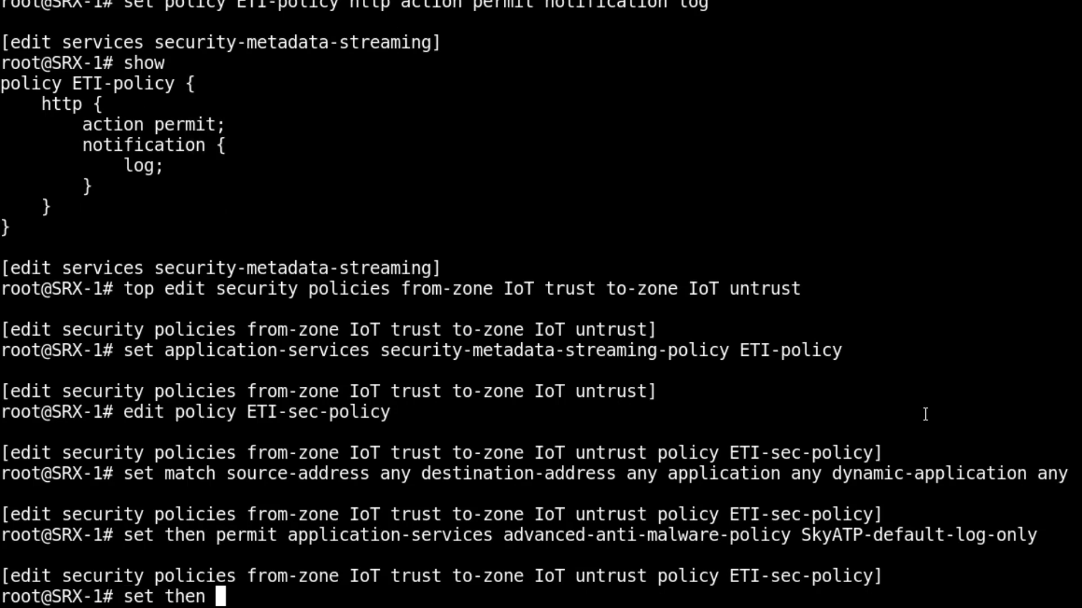
pyautogui.write('permit')
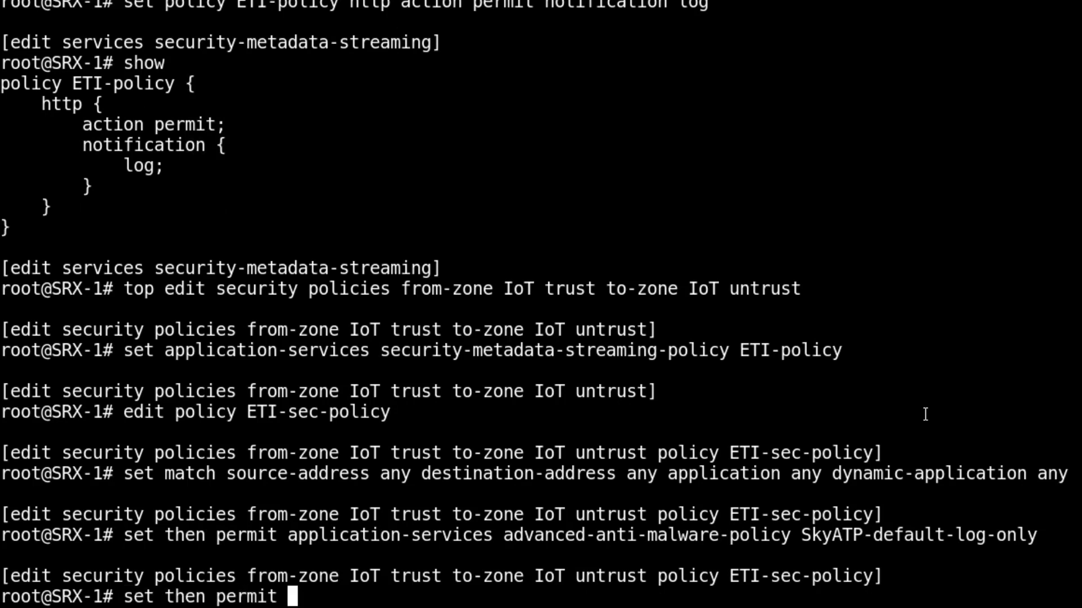
pyautogui.write('application-services security-intelligence-policy')
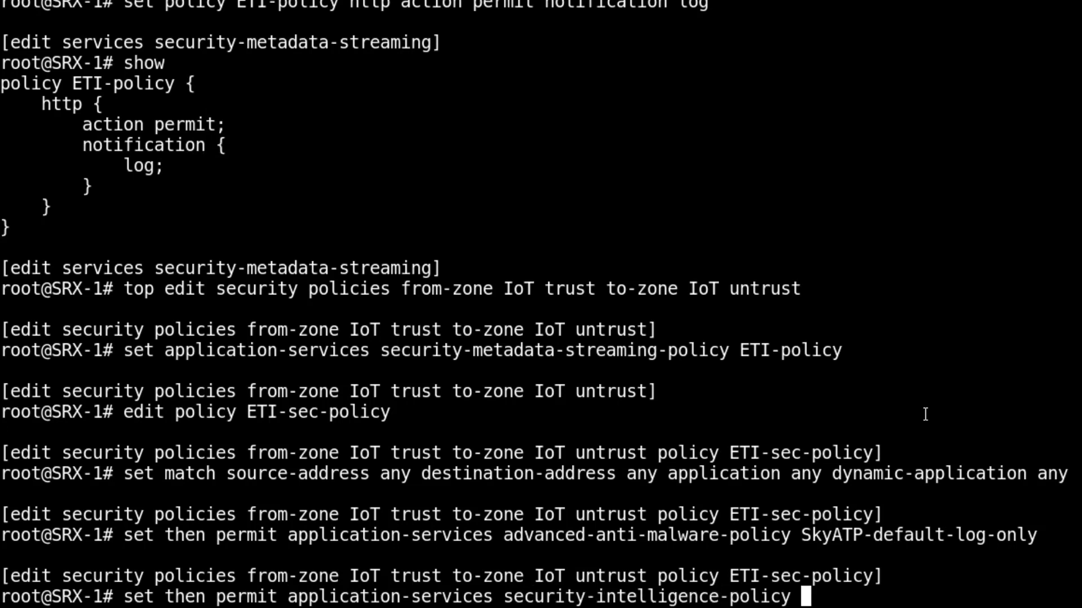
pyautogui.write('?')
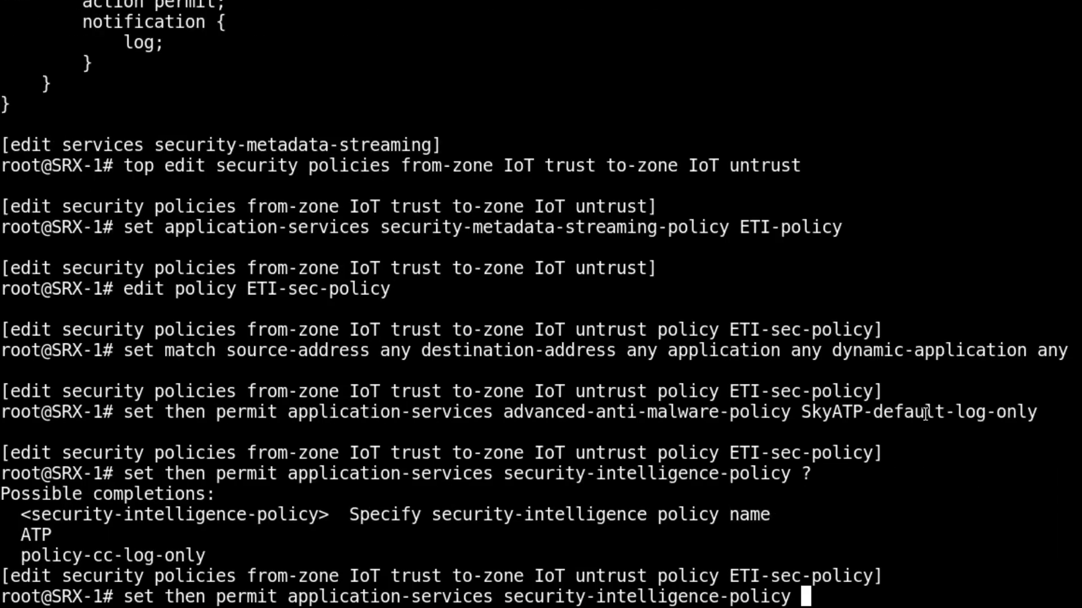
pyautogui.write('ATP')
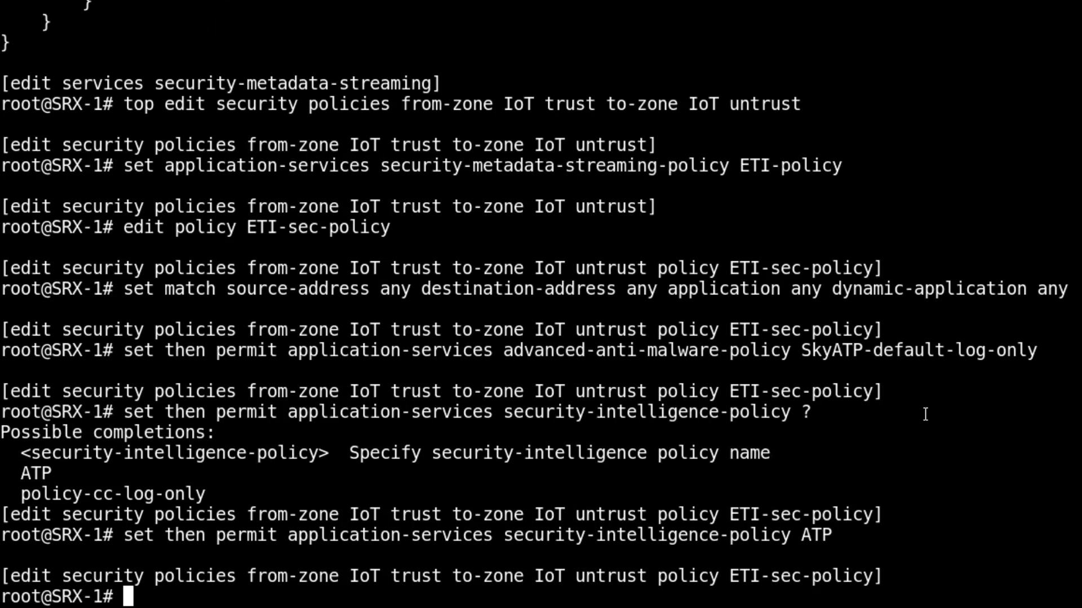
pyautogui.write('show')
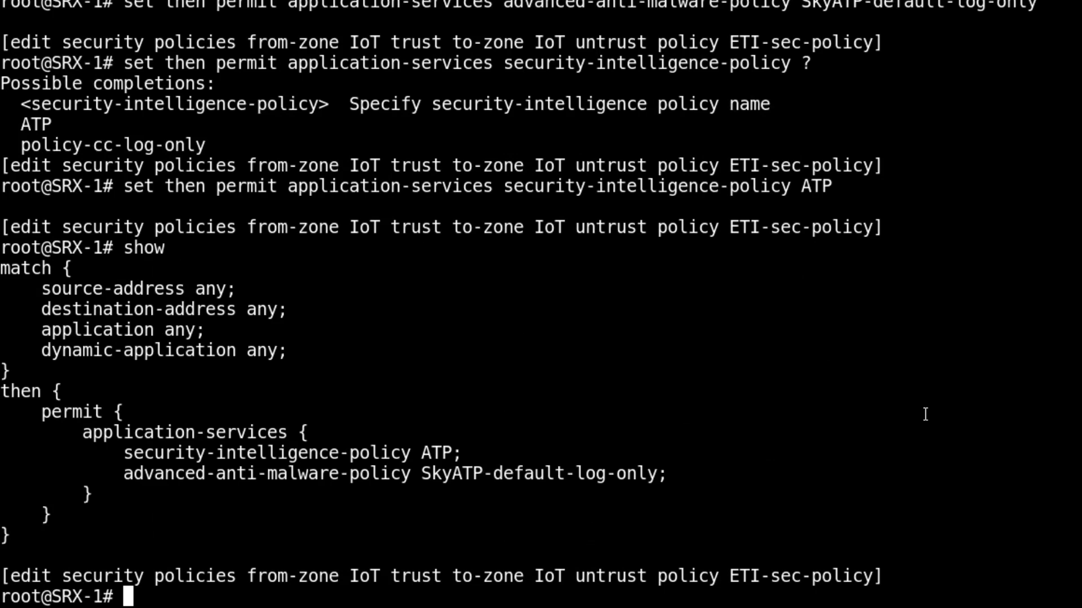
# Commit the ETI configuration with commit and-quit, returning to operational mode
pyautogui.write('commit and-quit')
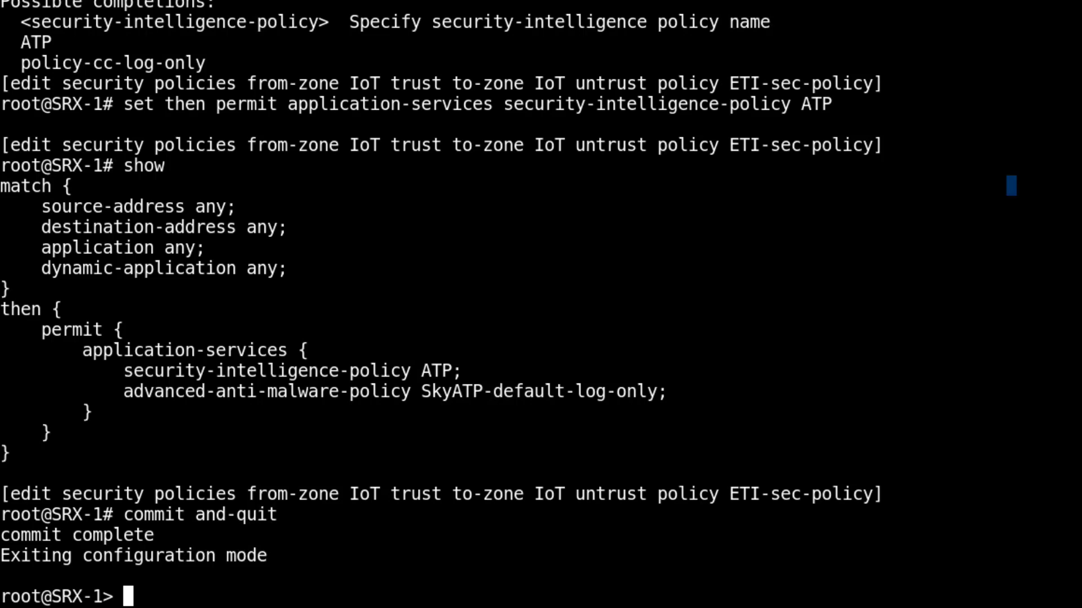
pyautogui.write('show services s')
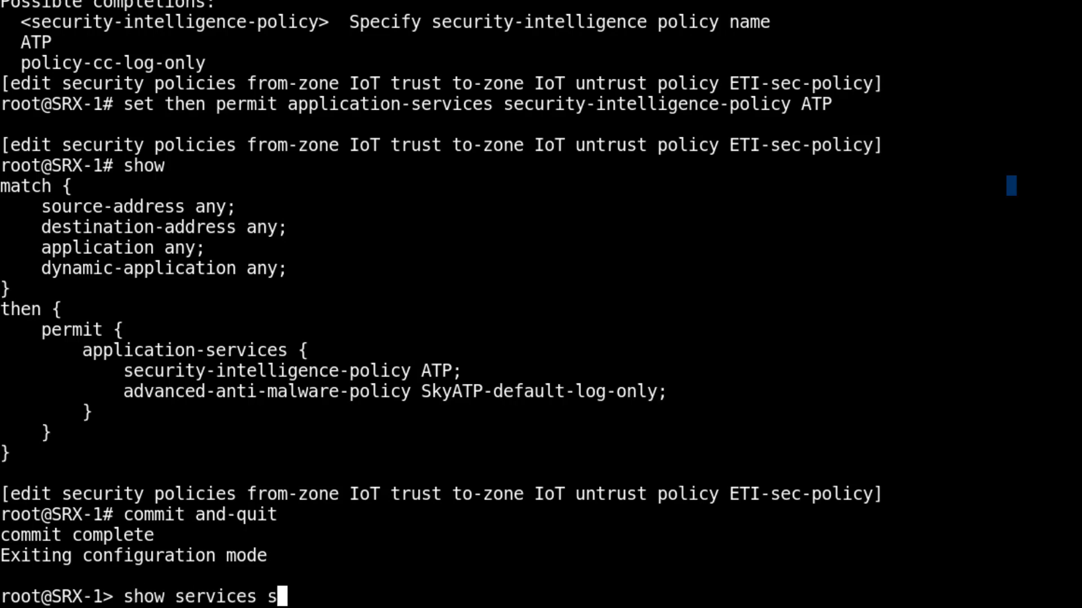
# Display the security-metadata-streaming statistics on the SRX
pyautogui.write('ecurity-metadata-streaming')
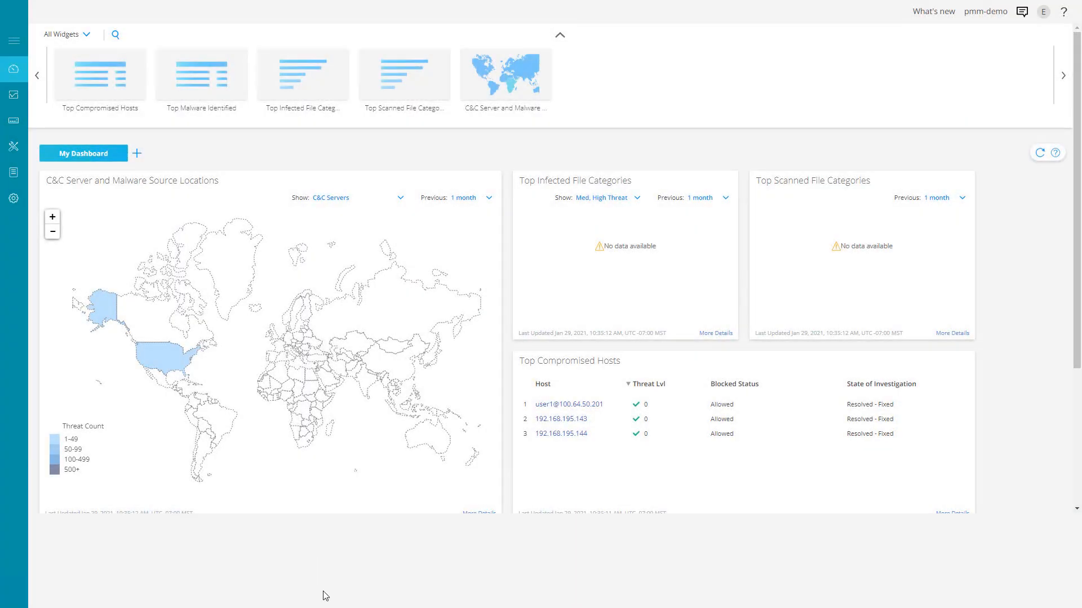
pyautogui.moveTo(84, 101)
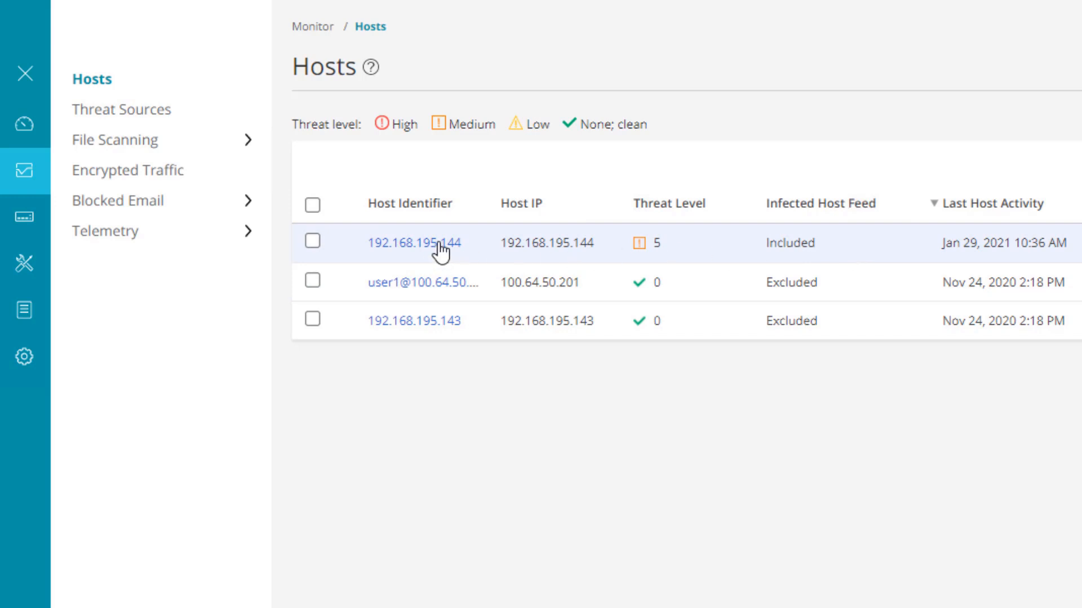
# Open host 192.168.195.144 and its Encrypted traffic insights detection under Current Threats
pyautogui.click(413, 242)
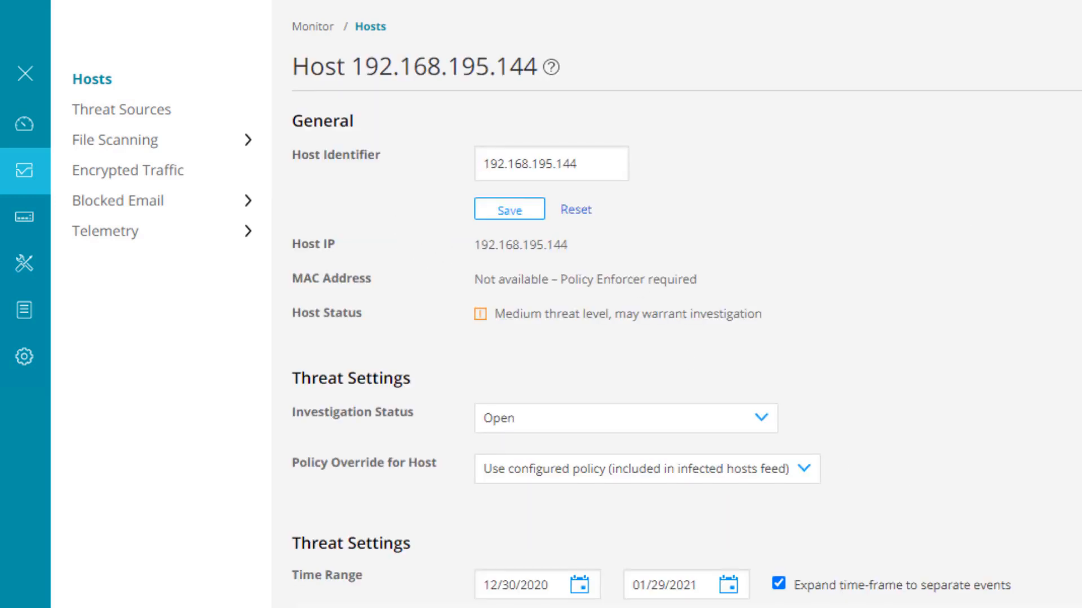
pyautogui.scroll(-3)
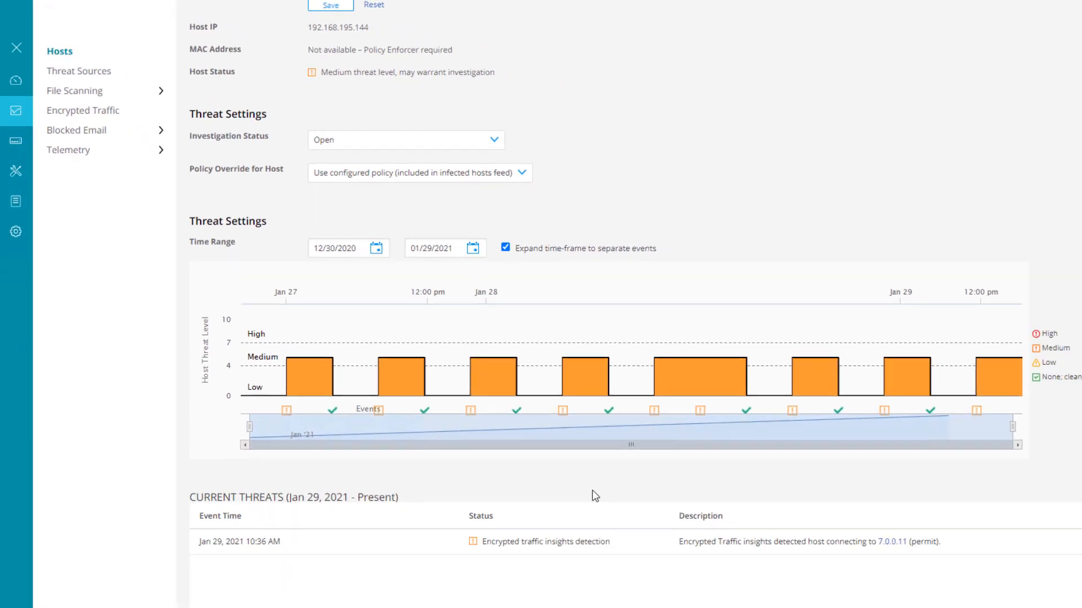
pyautogui.scroll(-3)
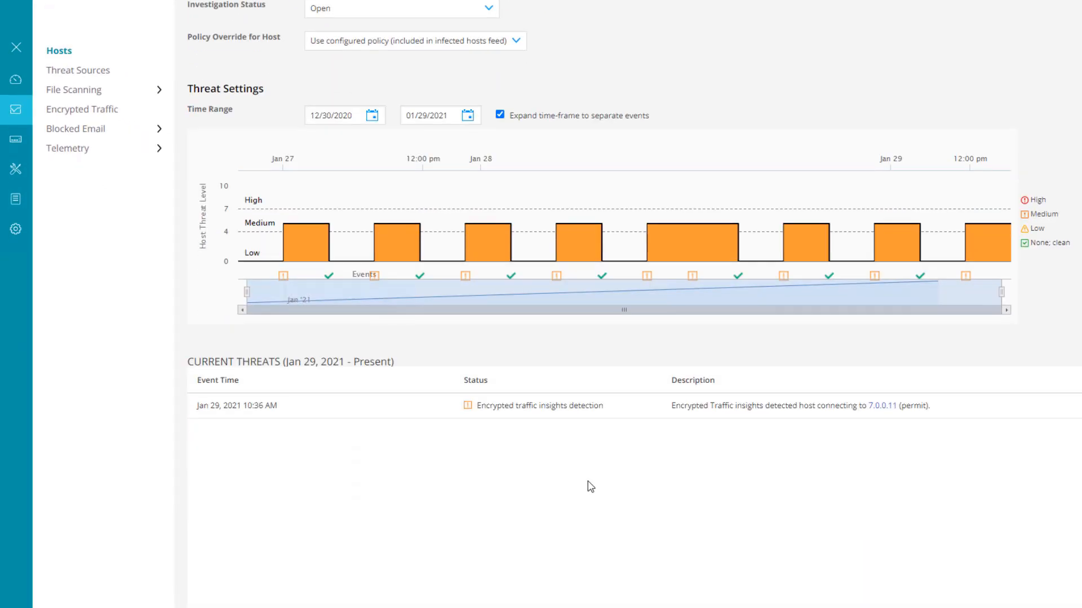
pyautogui.moveTo(603, 433)
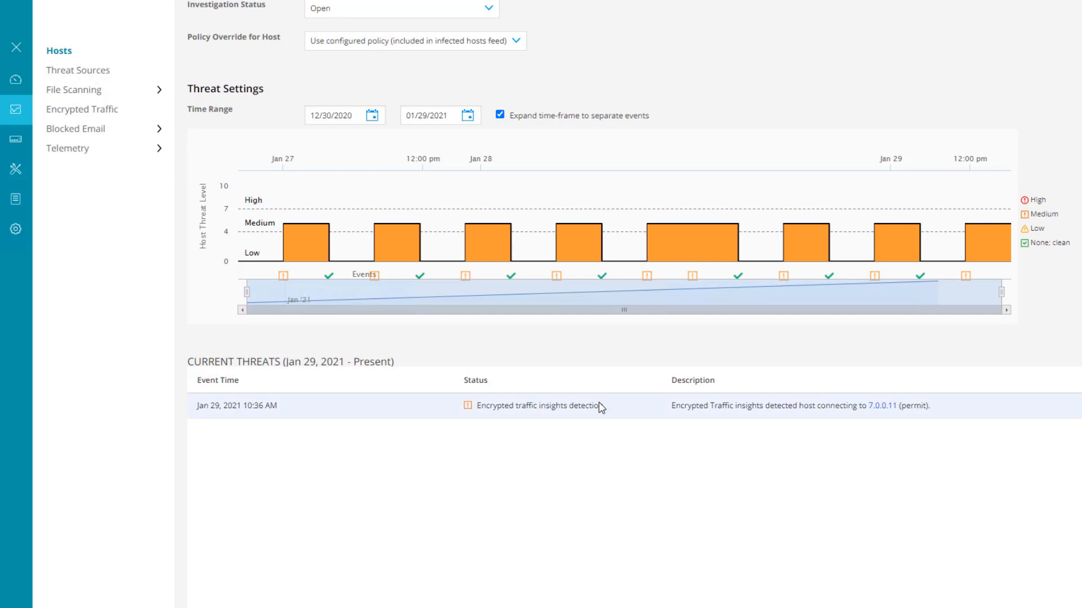
pyautogui.click(85, 109)
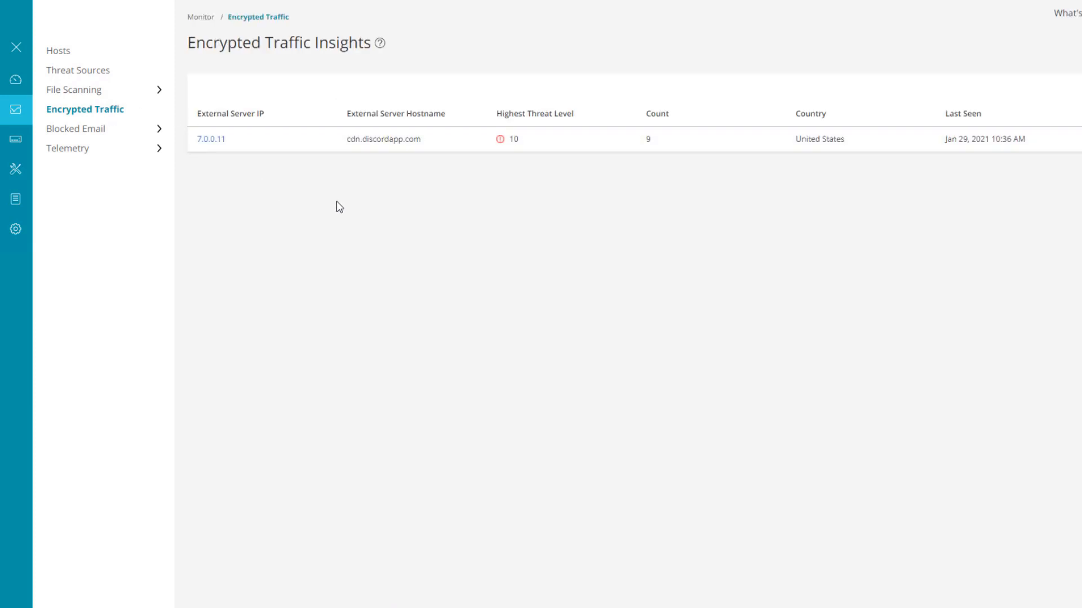
pyautogui.moveTo(564, 296)
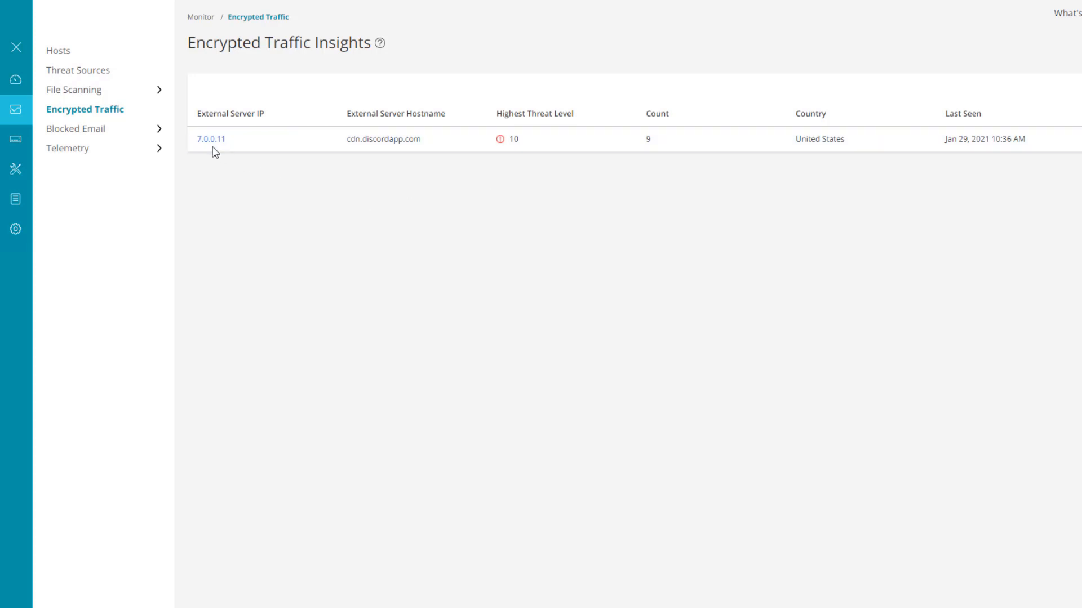
# Open server 7.0.0.11 threat details and review its Signatures and Certificates tabs
pyautogui.click(211, 140)
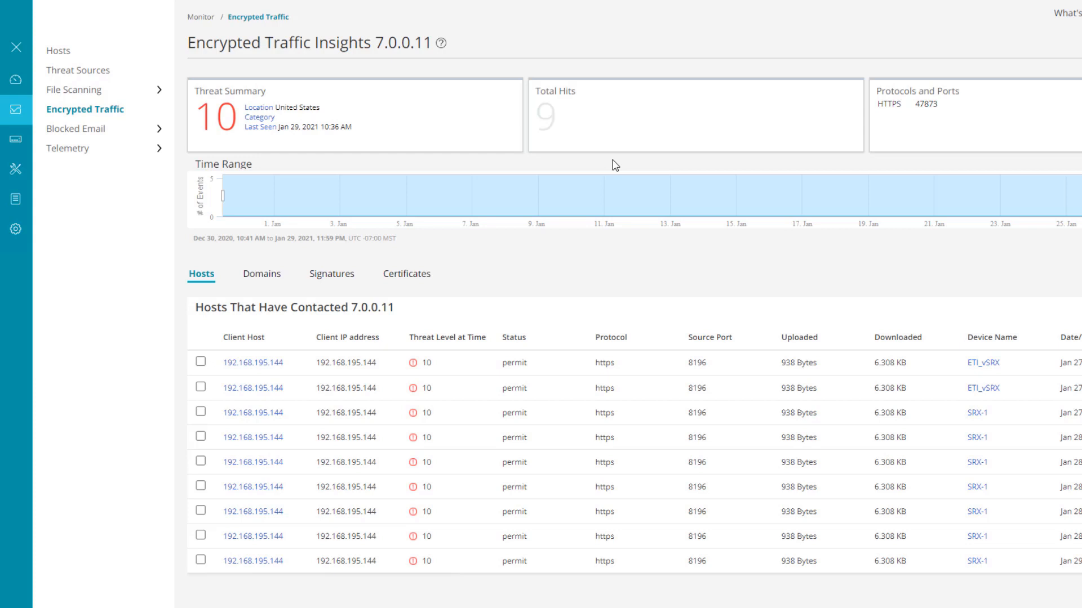
pyautogui.moveTo(261, 273)
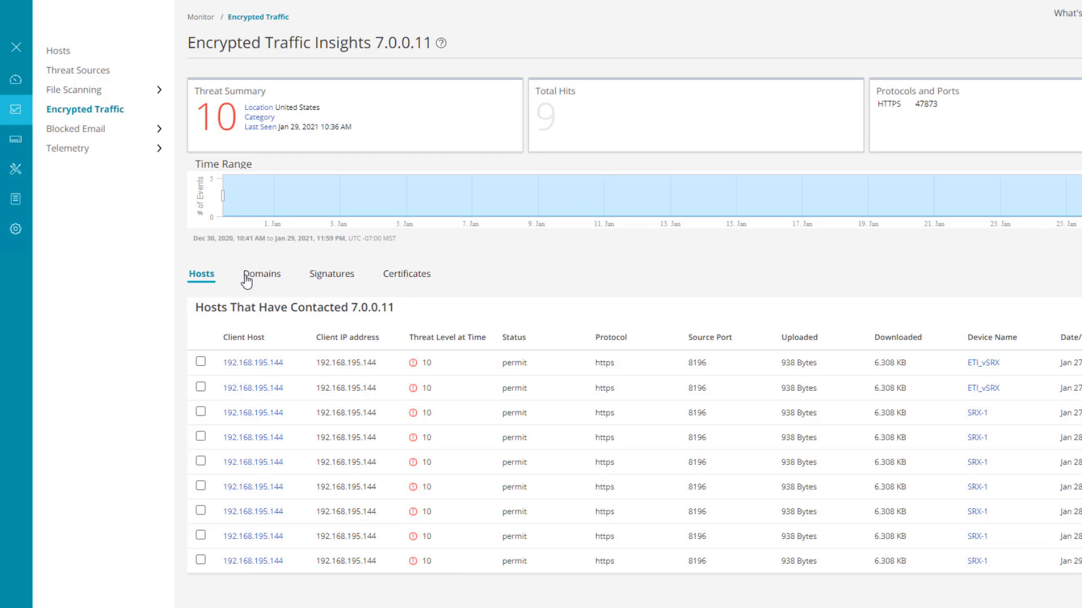
pyautogui.click(331, 274)
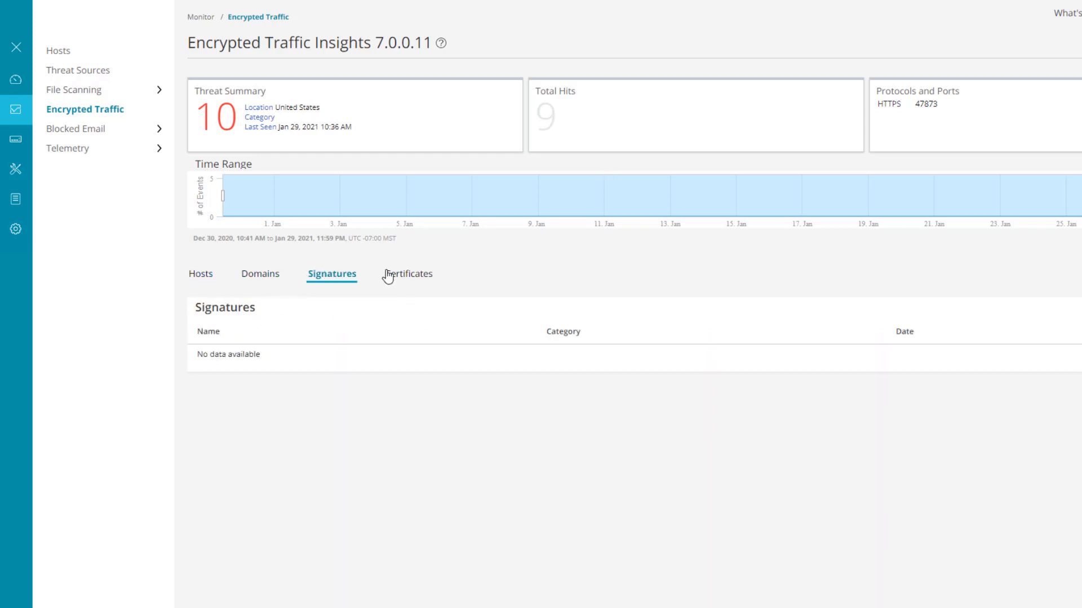
pyautogui.click(406, 273)
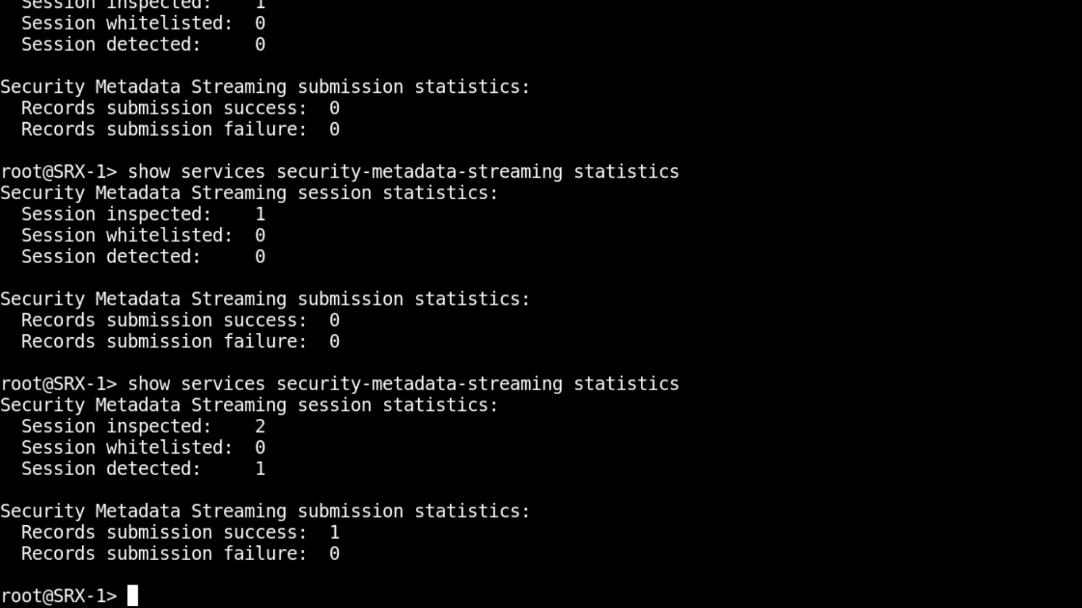
# Enter 'show security dynamic-address category-name' at the SRX prompt
pyautogui.write('show security dynamic-')
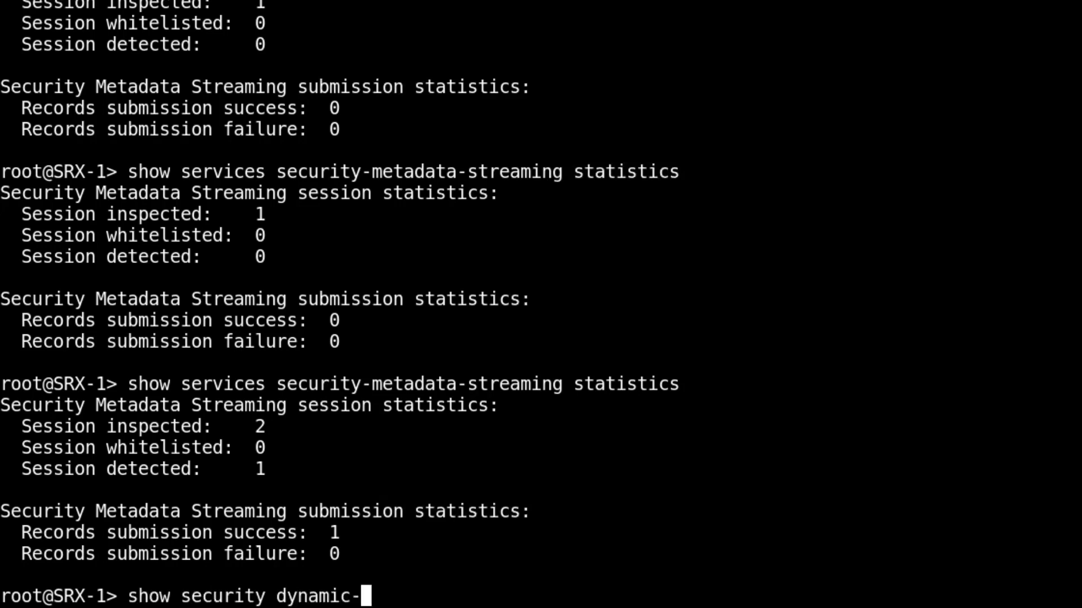
pyautogui.write('address category-name')
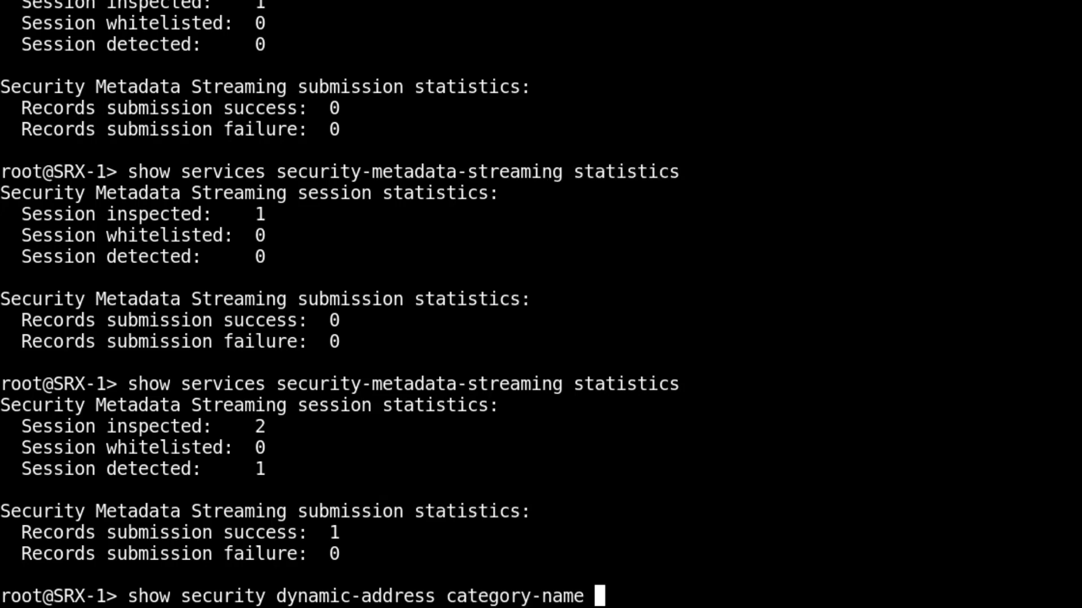